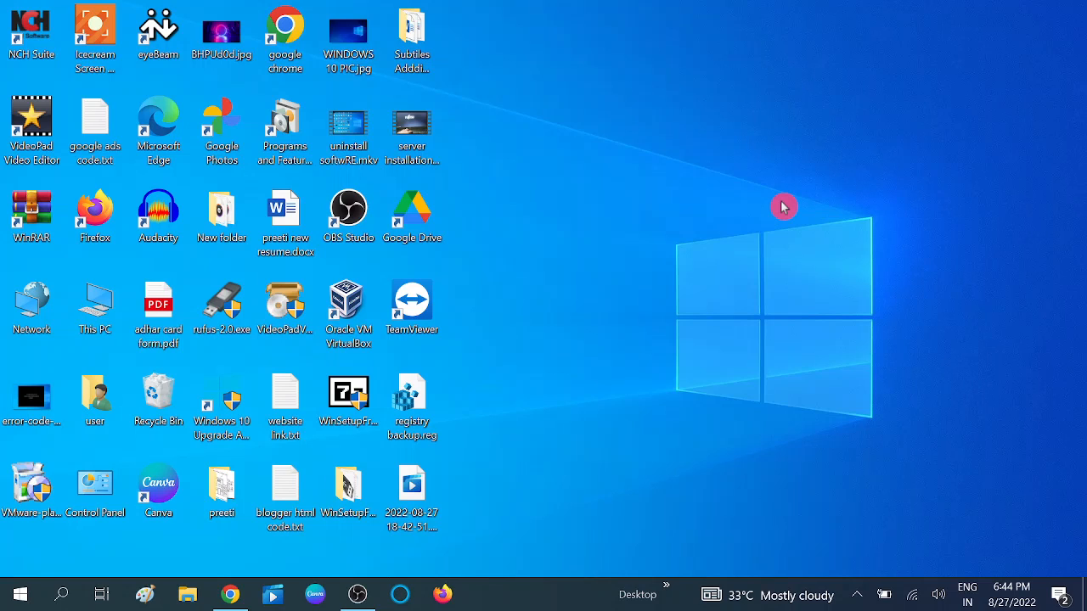
mouse_move(706, 126)
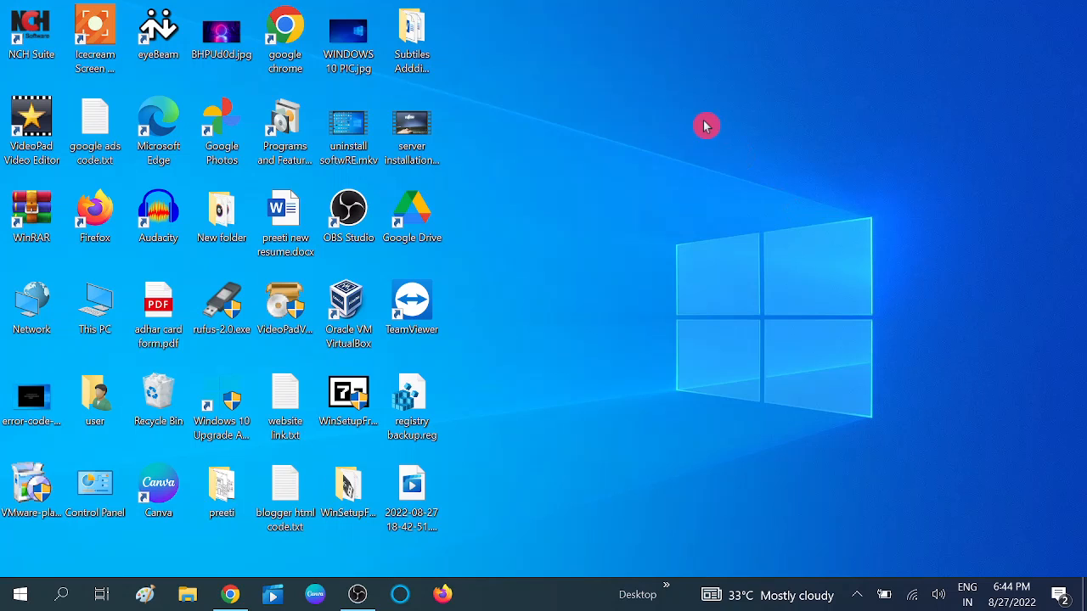
mouse_move(657, 96)
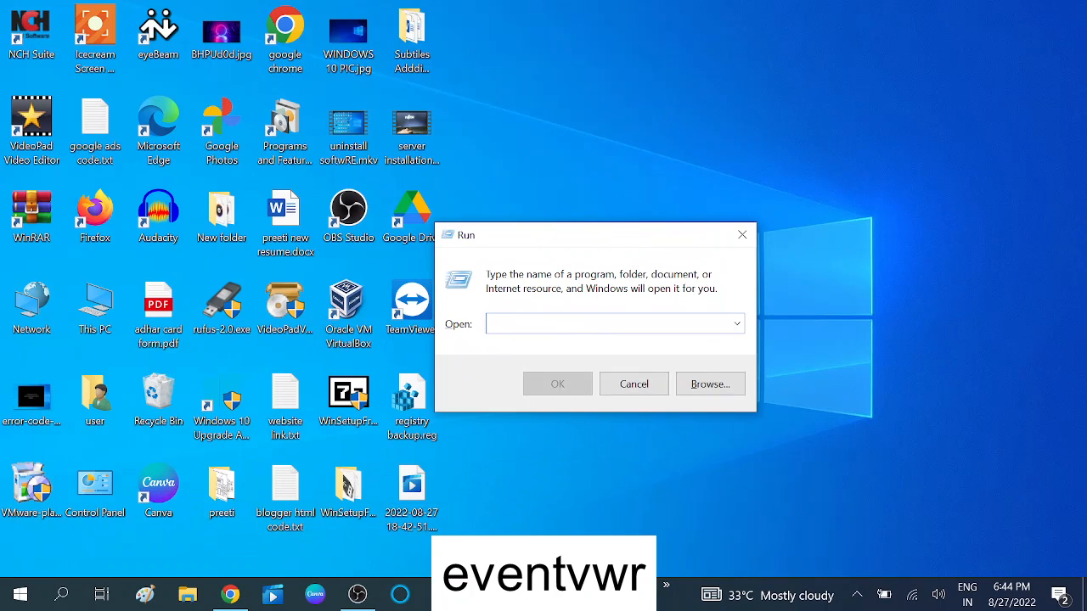
Enter eventvwr as the program to open in the Run box
type("event")
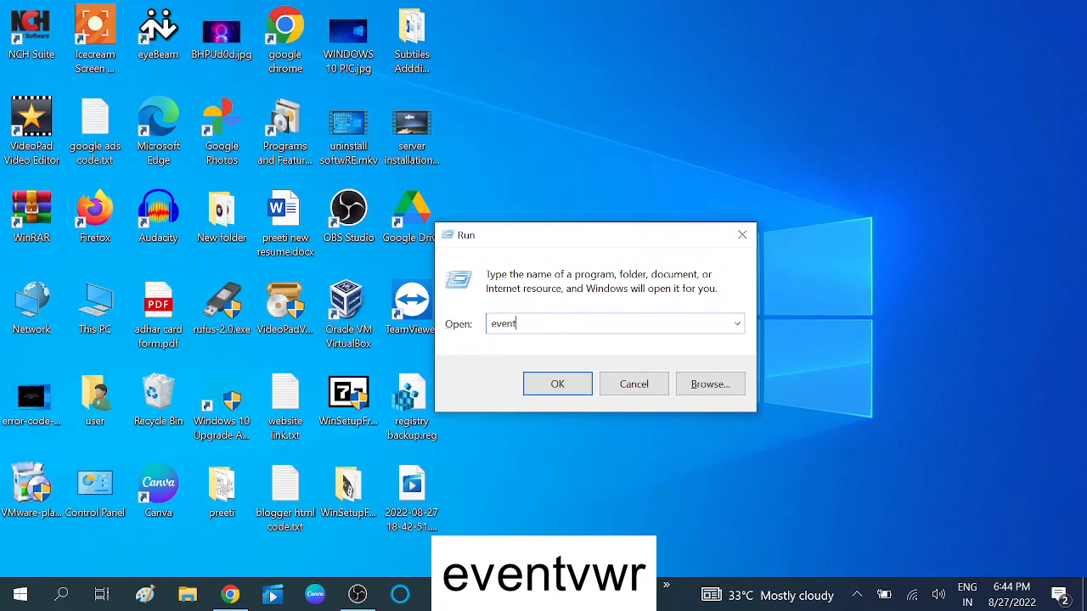
type("vwr")
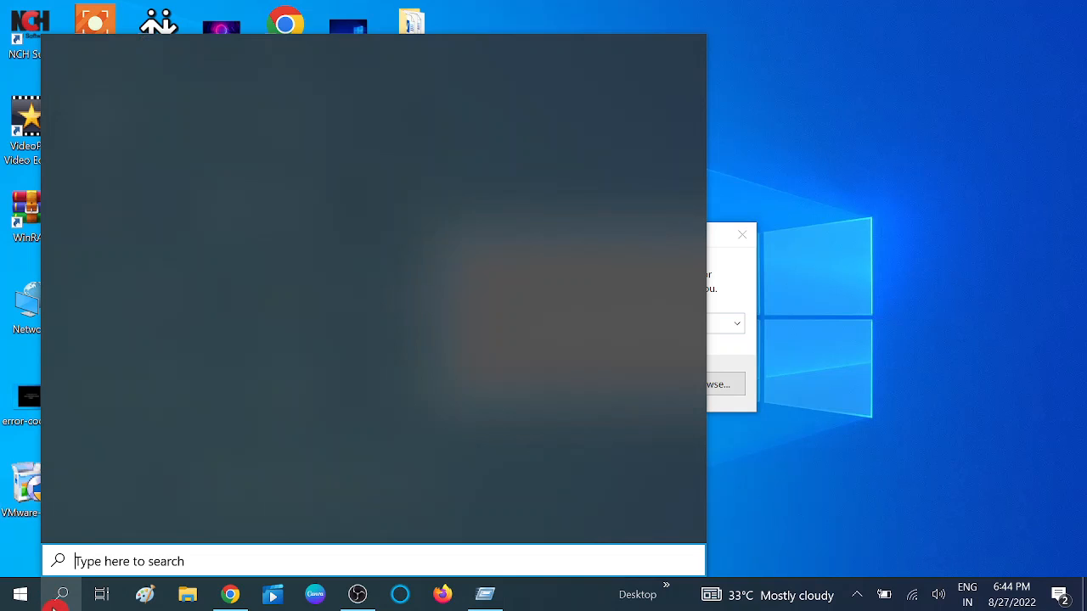
type("event Viewer")
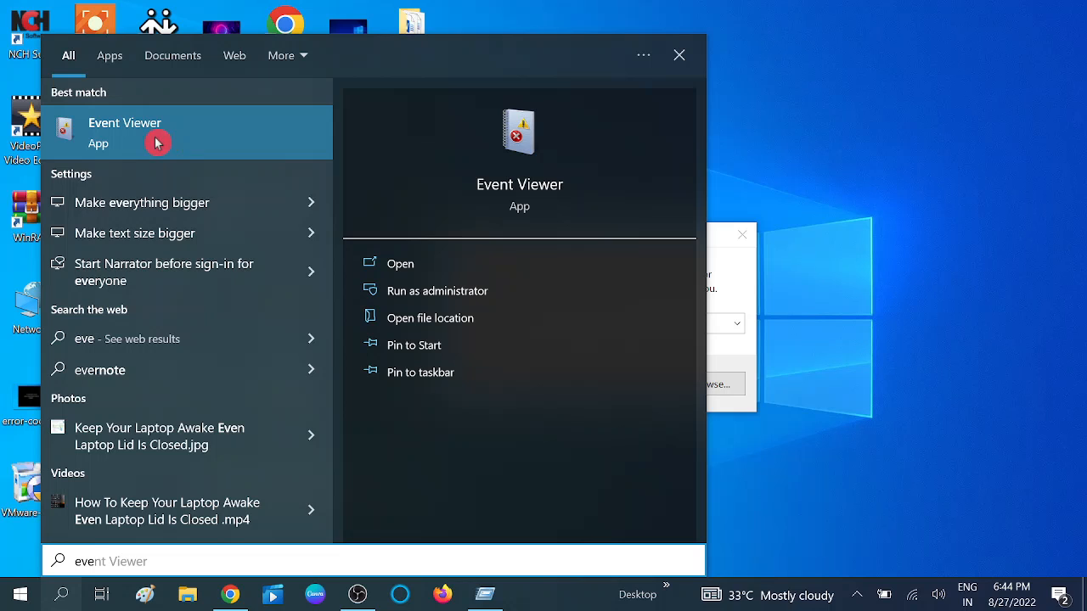
mouse_move(653, 291)
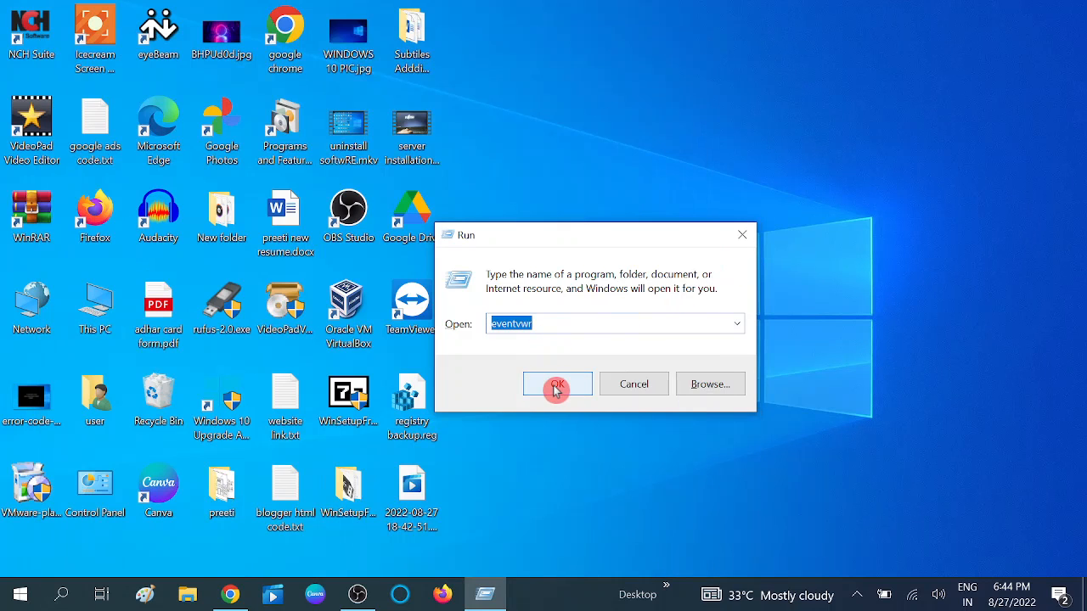
Launch Event Viewer and expand Windows Logs to list Application, Security, Setup, System logs
left_click(557, 384)
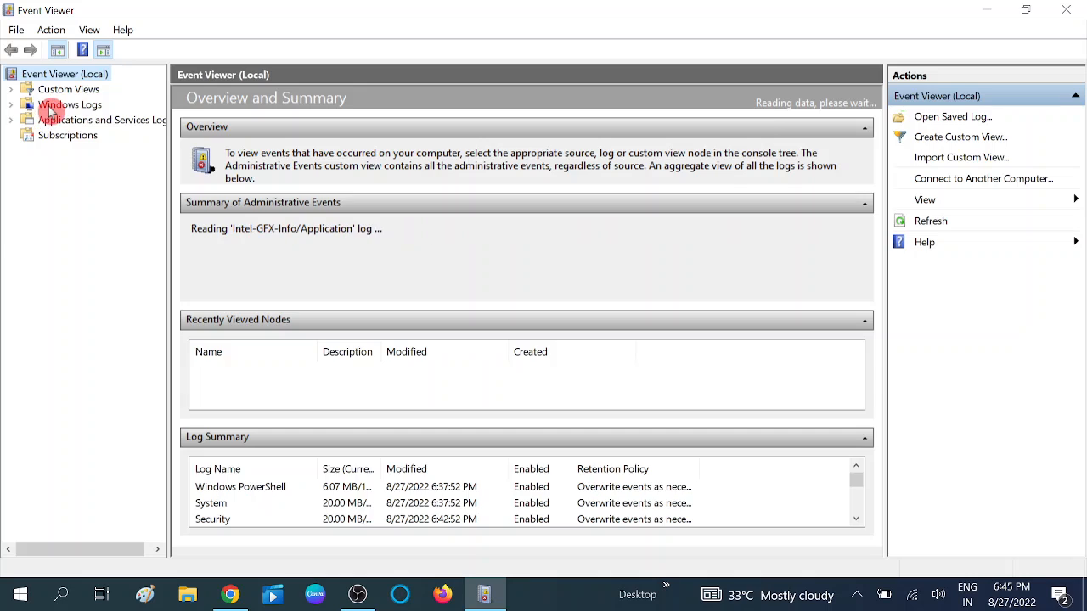
left_click(69, 104)
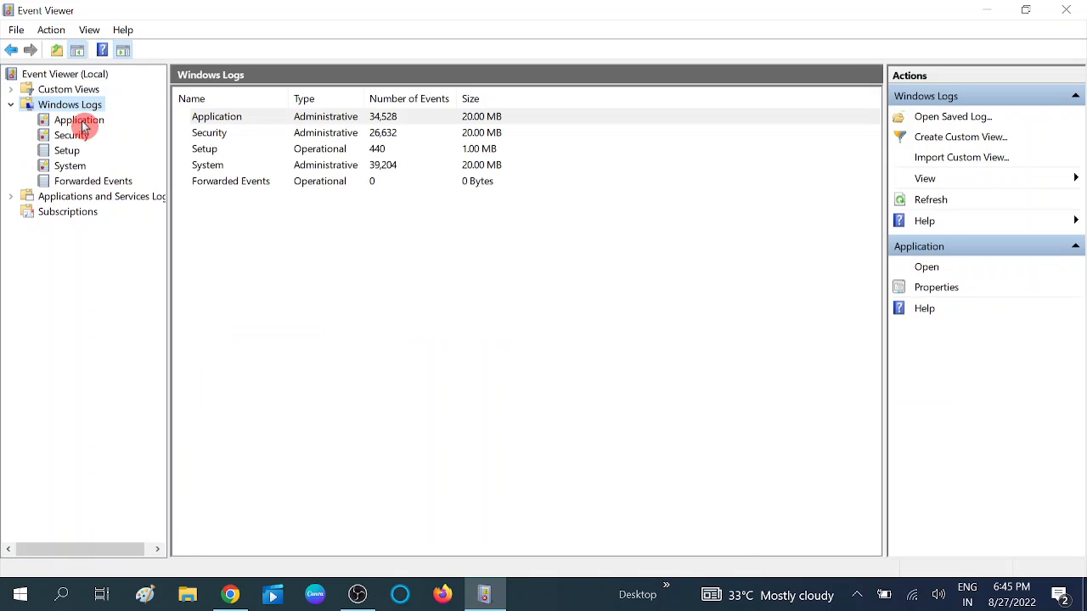
Show the Application log's events and bring up Filter Current Log for it
left_click(78, 119)
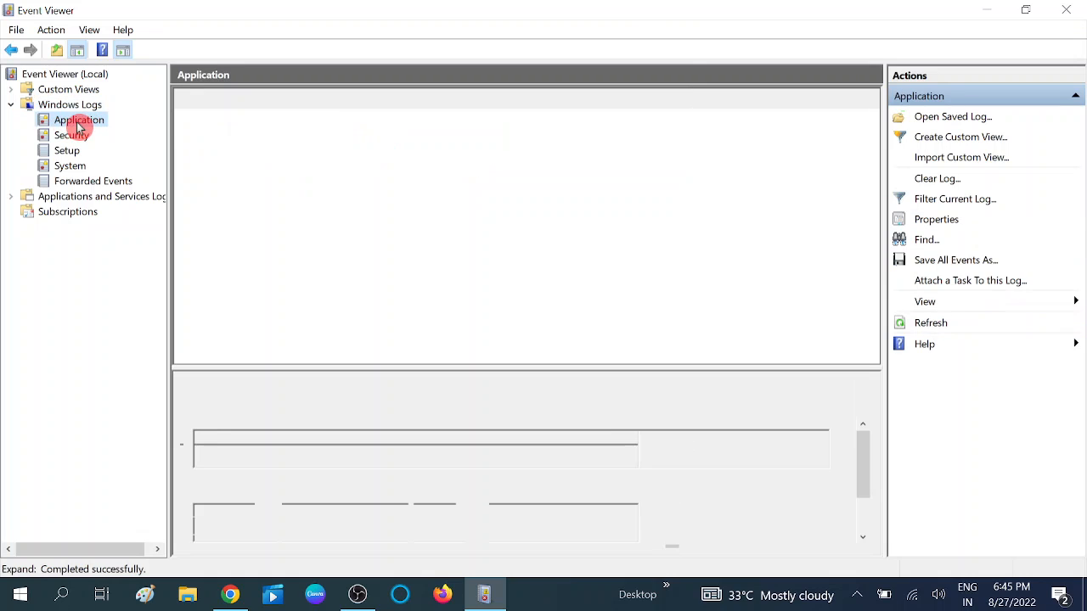
left_click(78, 119)
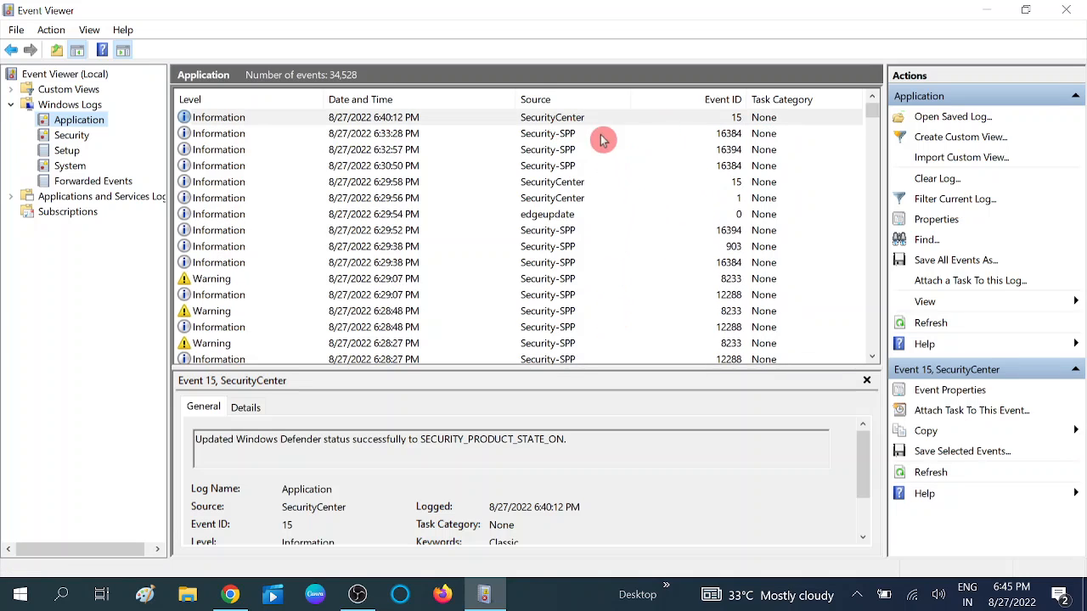
scroll("down", 3)
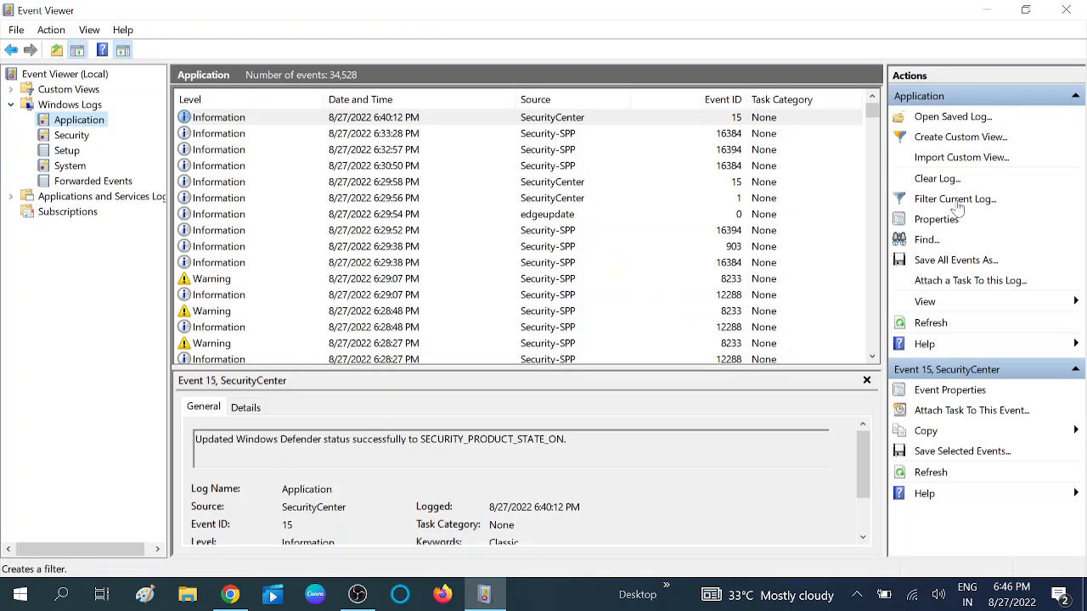
left_click(954, 199)
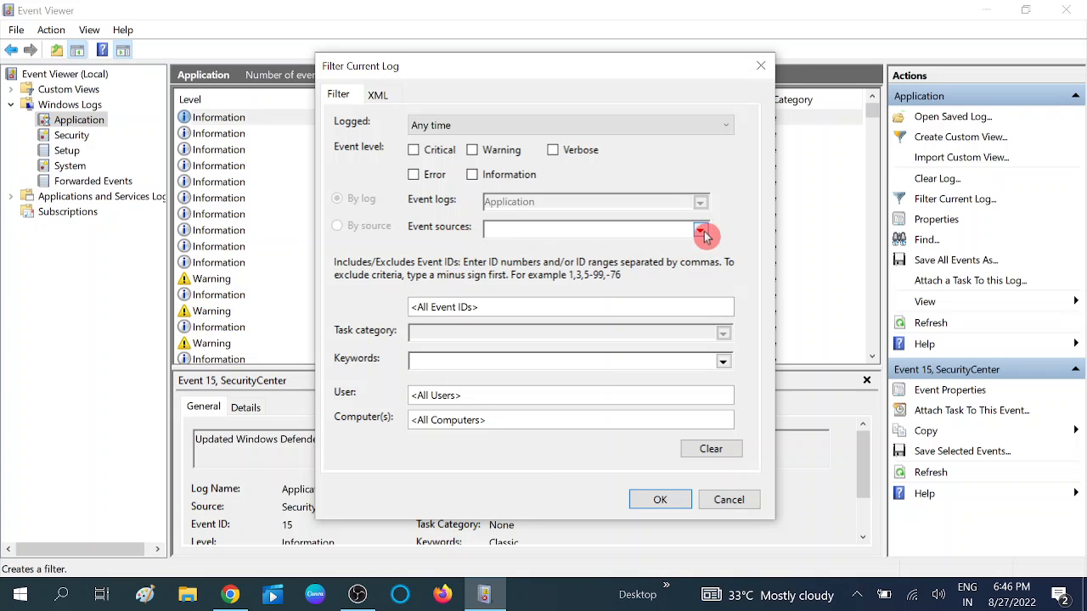
Include Chkdsk as an event source in the Application log filter
left_click(699, 229)
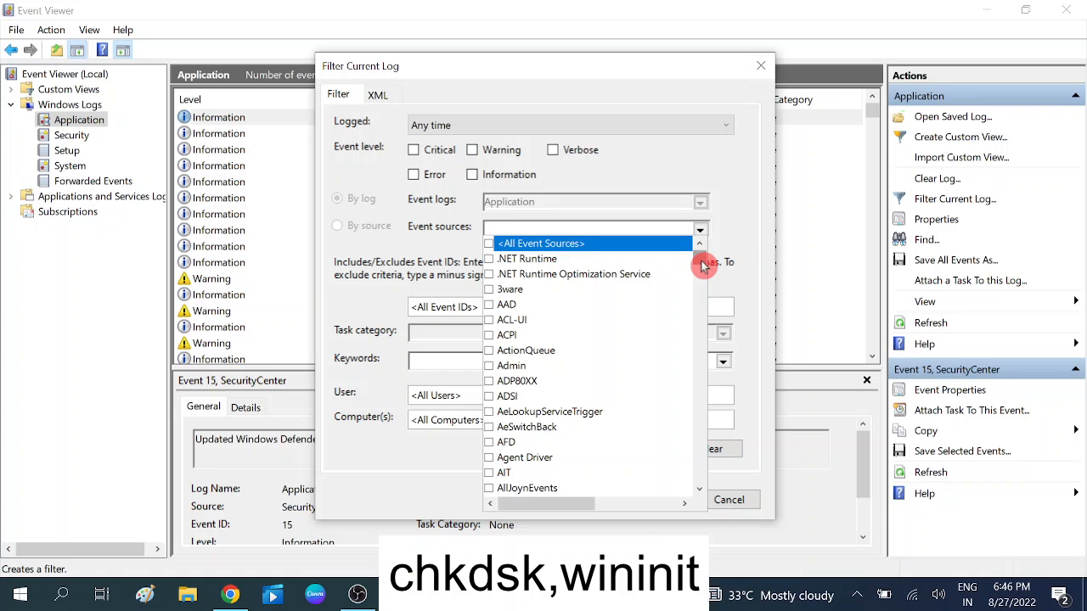
scroll("down", 3)
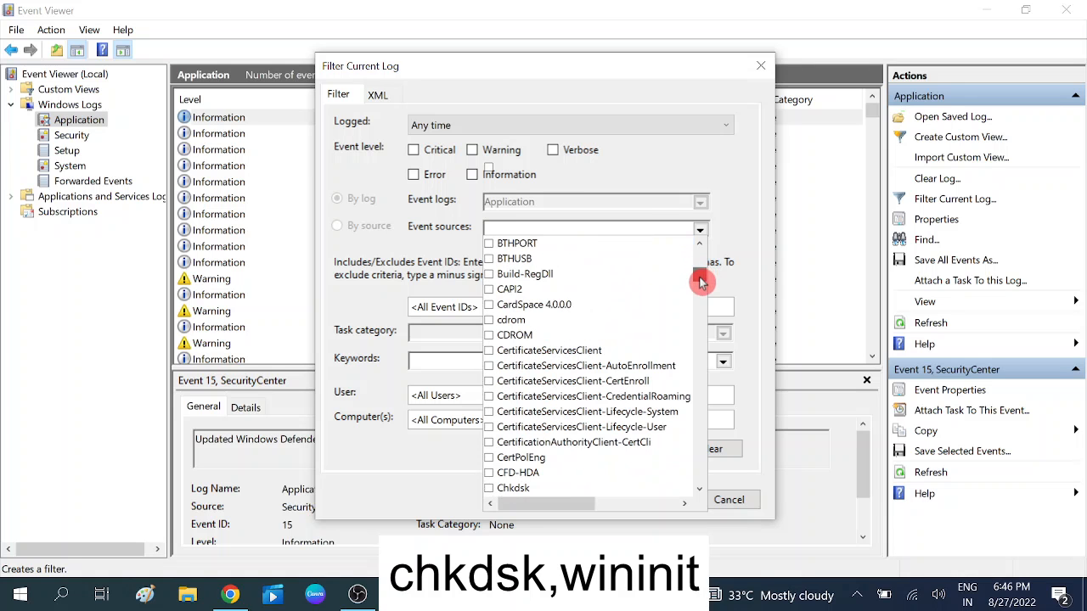
scroll("down", 3)
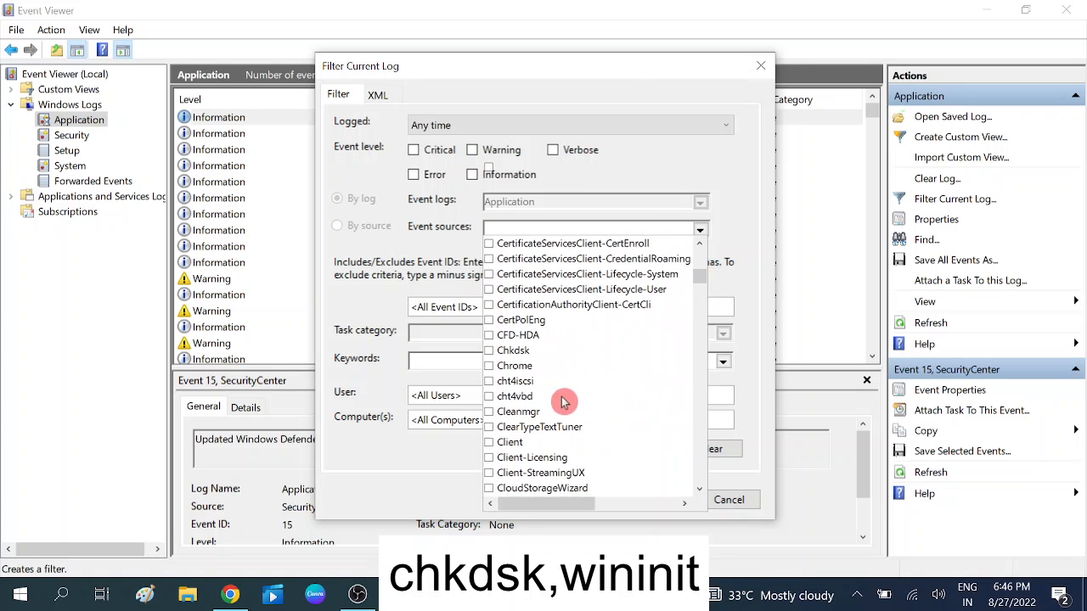
left_click(513, 349)
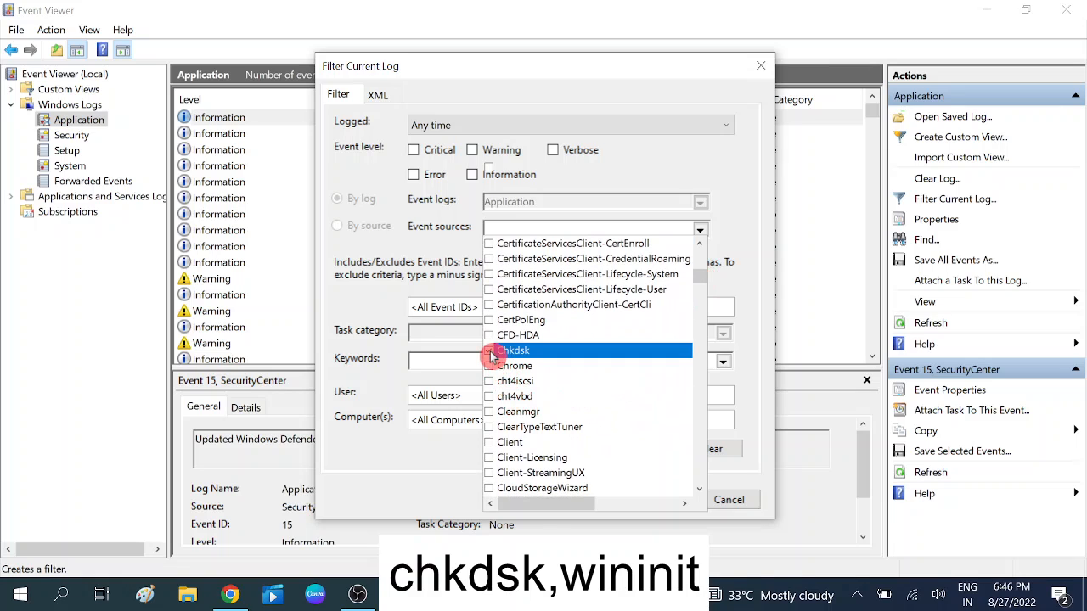
left_click(488, 350)
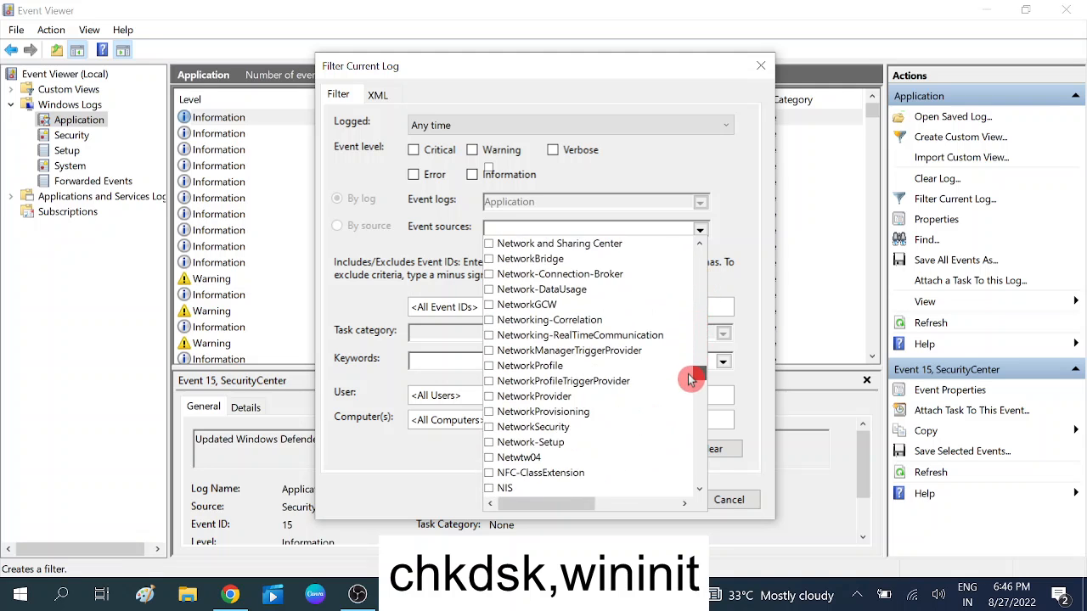
Include Wininit as a second event source and close the source list
scroll("down", 3)
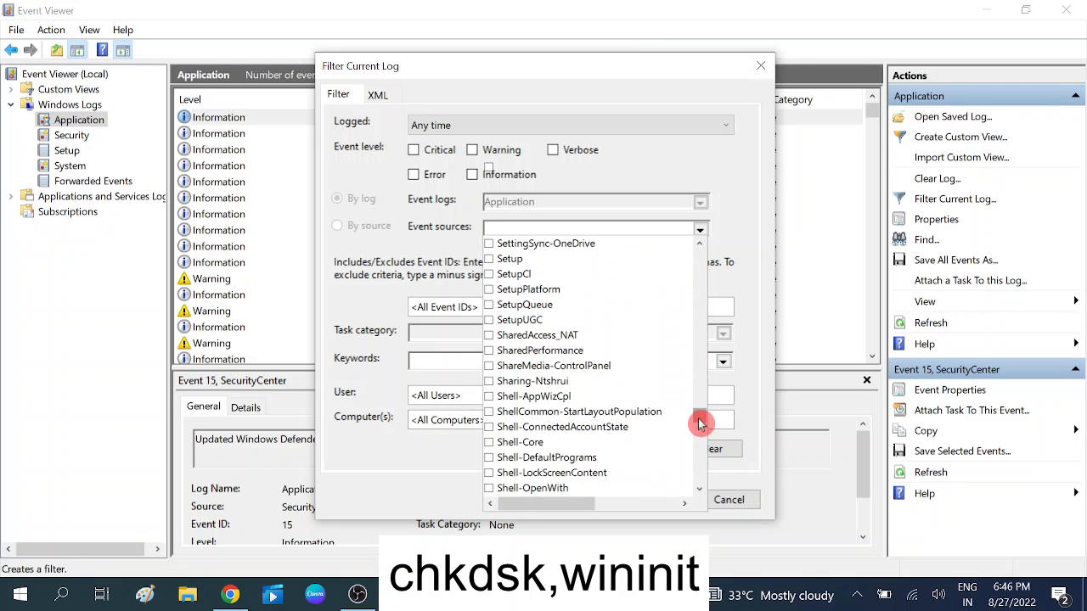
scroll("down", 3)
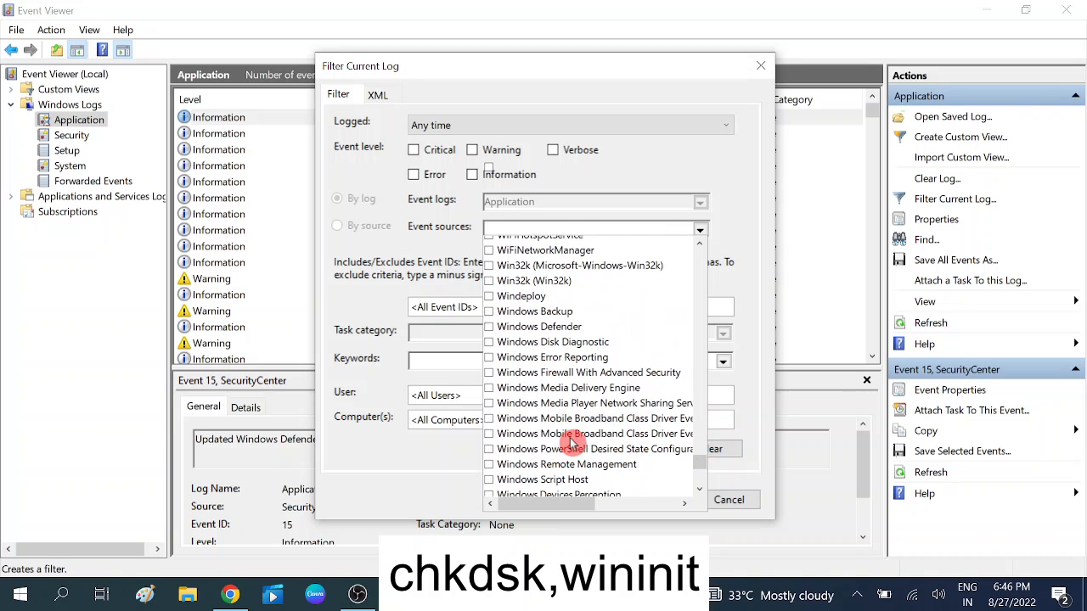
scroll("down", 3)
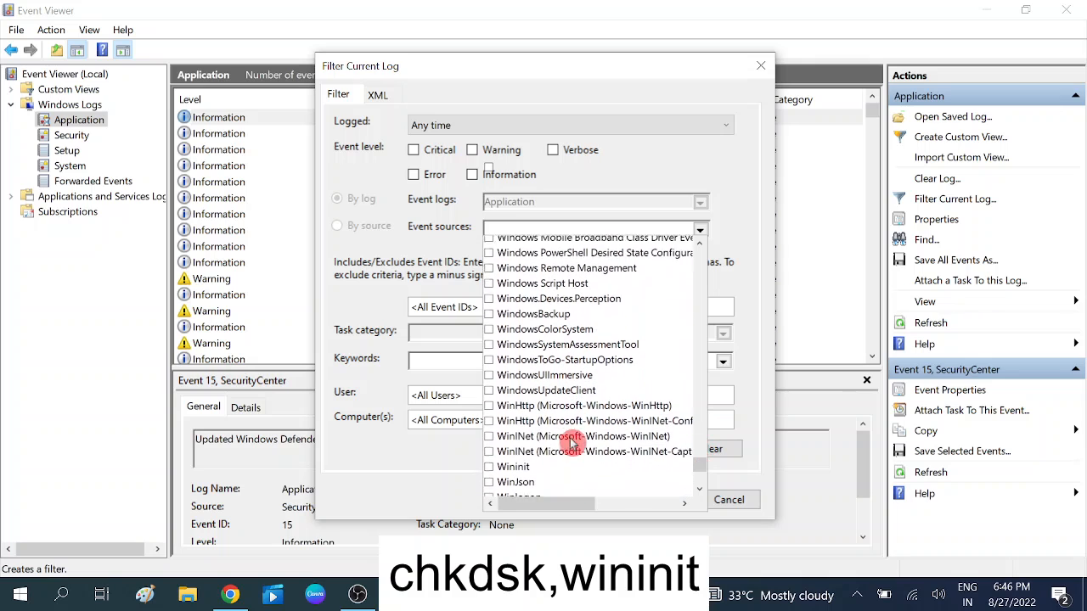
scroll("down", 3)
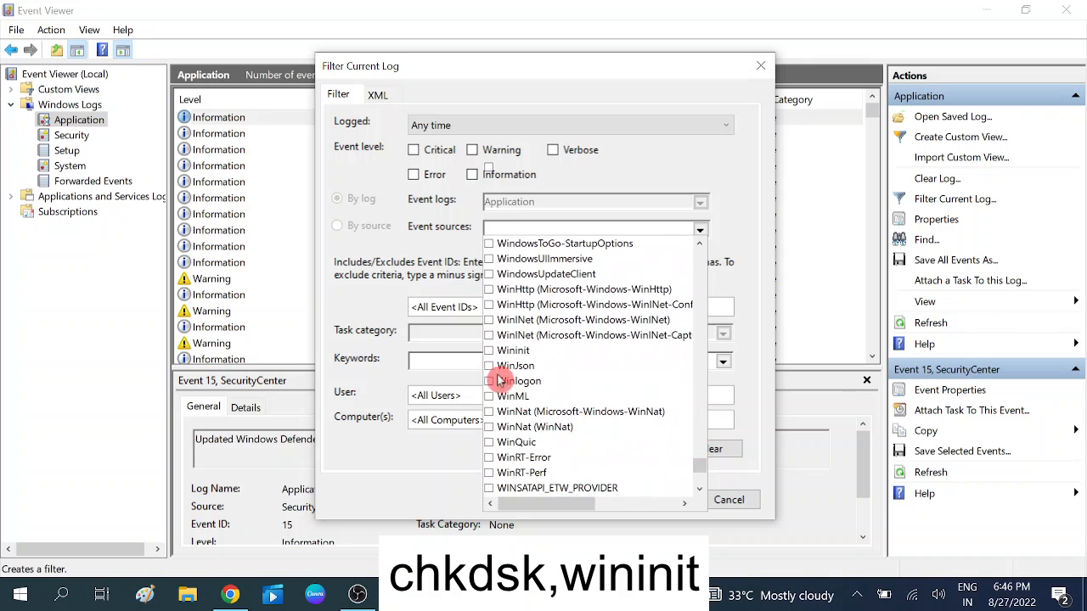
left_click(489, 350)
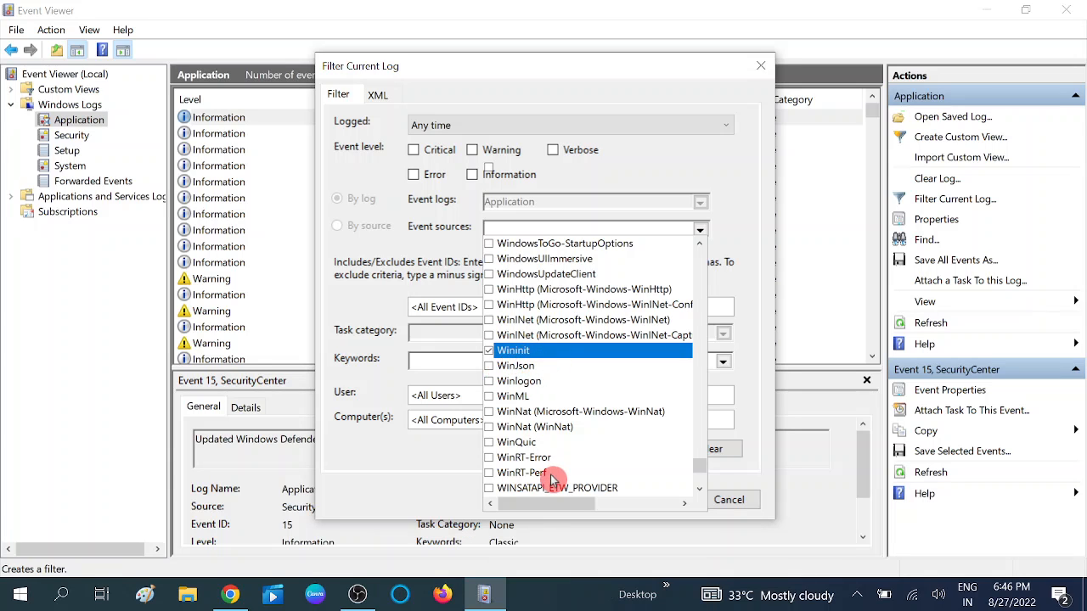
mouse_move(577, 442)
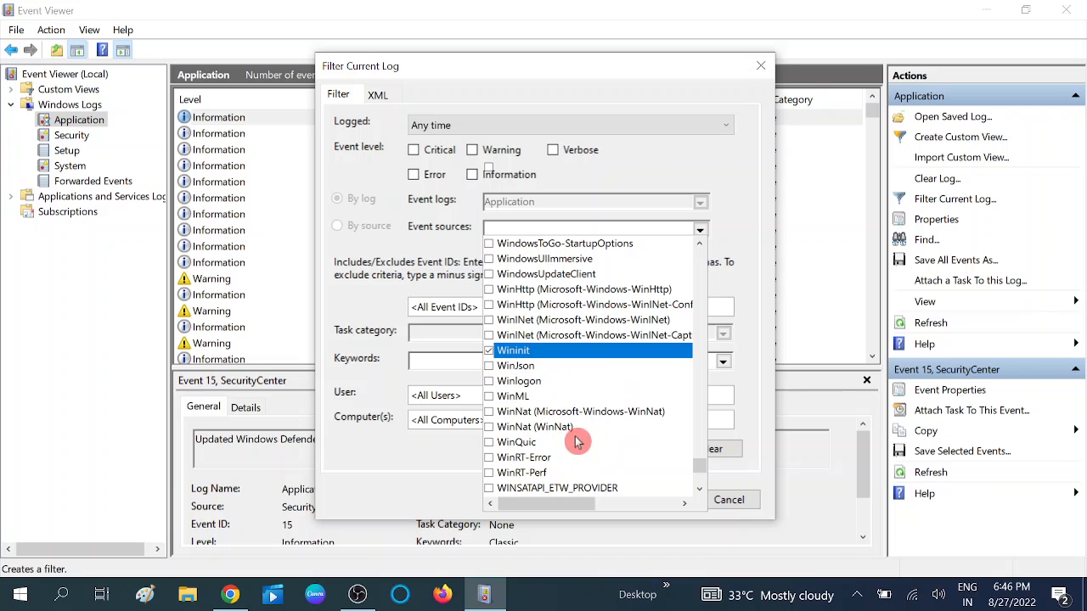
mouse_move(580, 394)
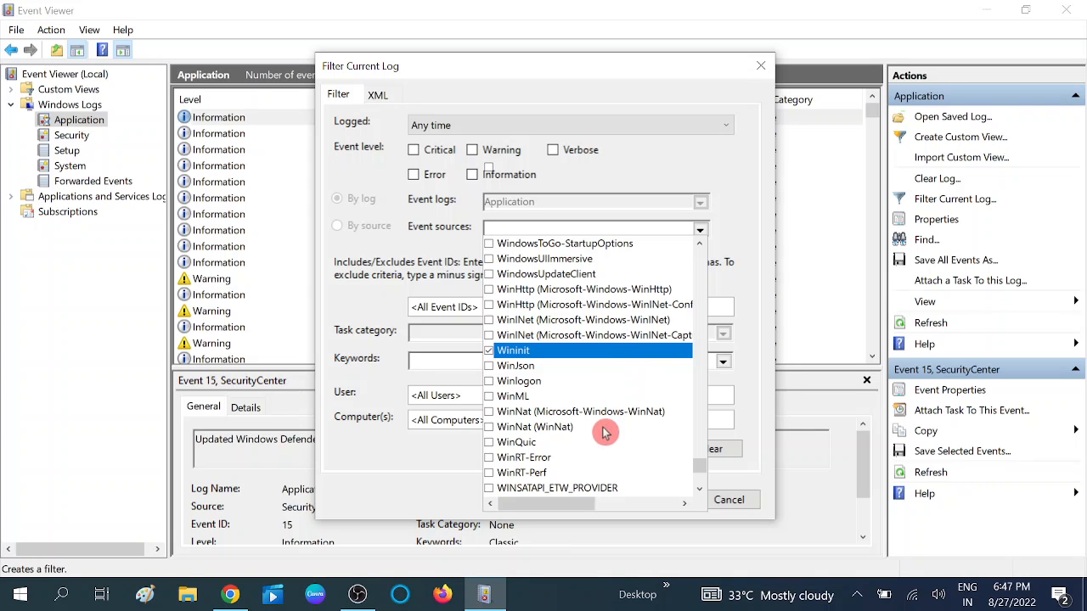
left_click(489, 349)
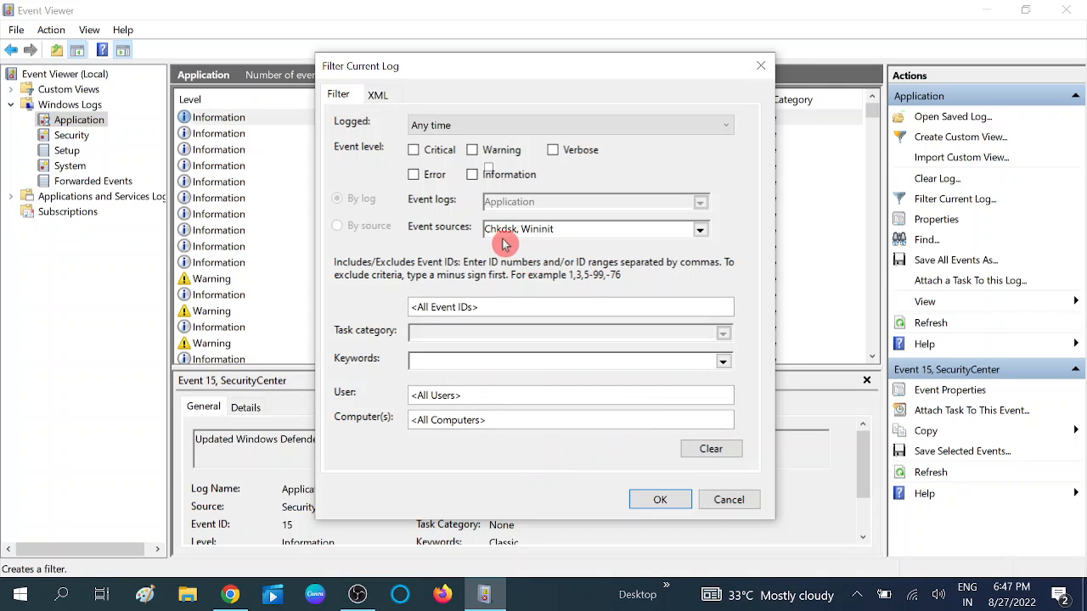
left_click(659, 499)
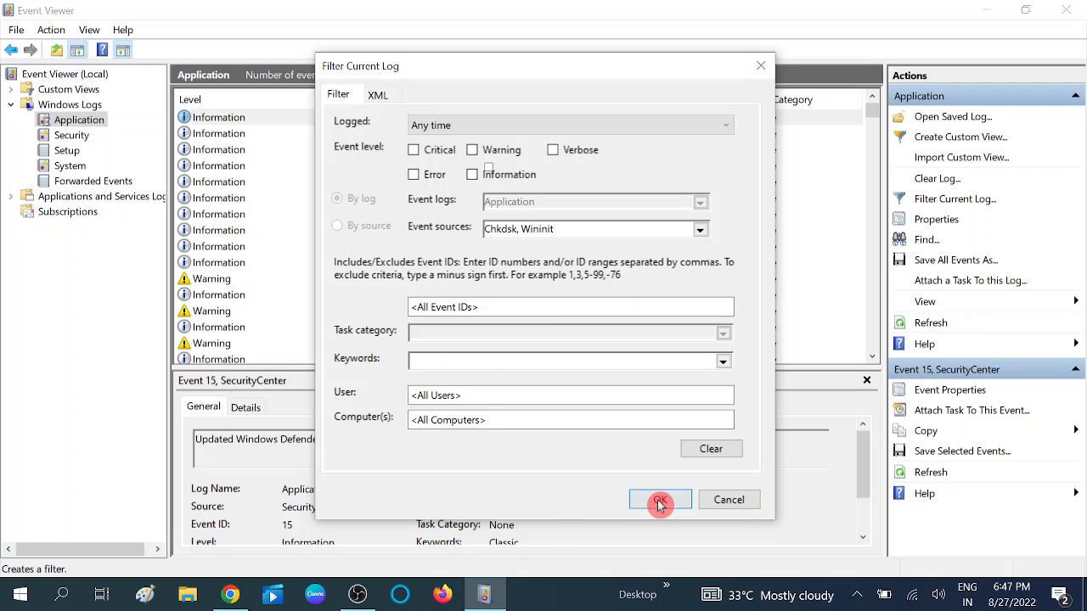
Apply the Chkdsk/Wininit source filter and view the Wininit event 1001 details
left_click(659, 499)
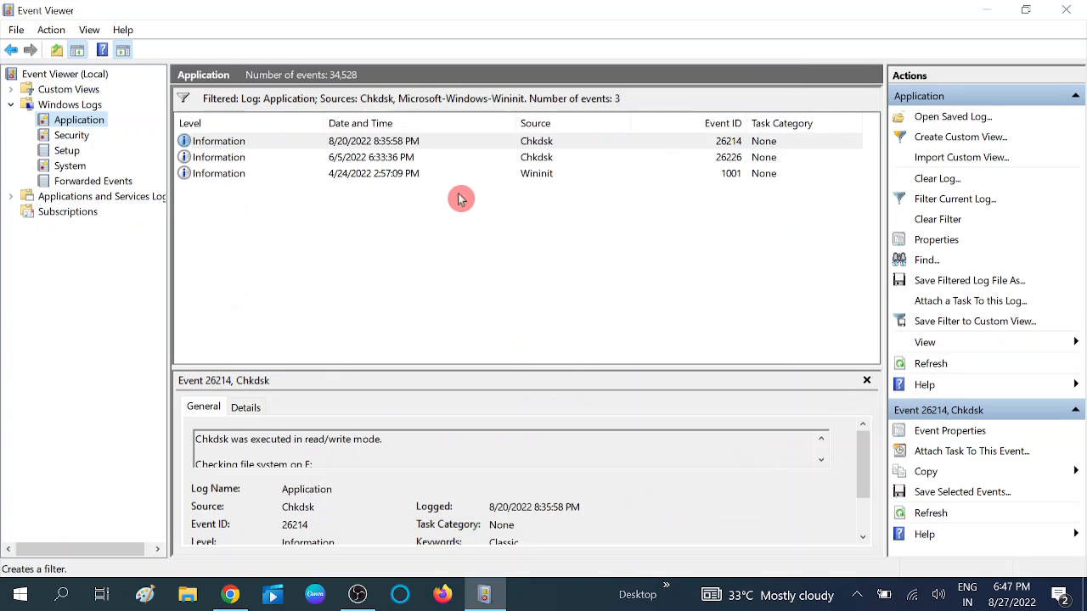
left_click(537, 173)
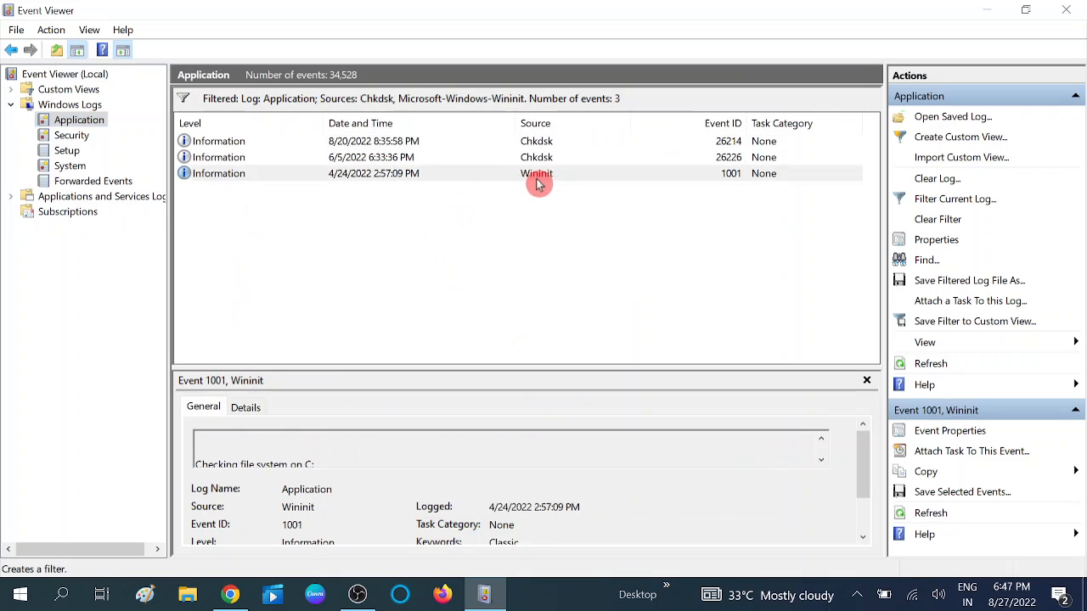
mouse_move(733, 186)
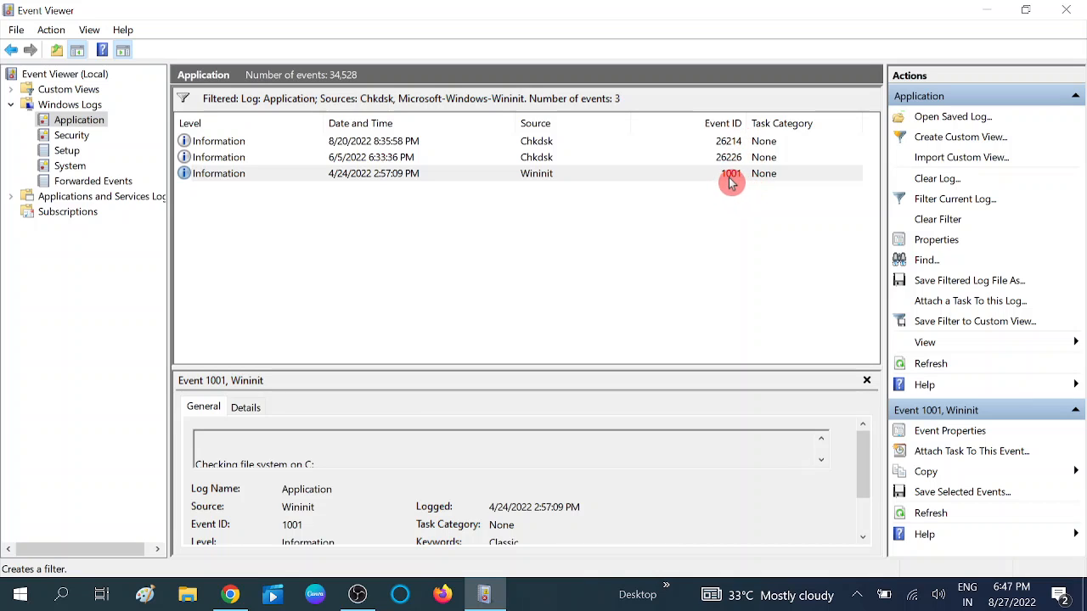
mouse_move(411, 180)
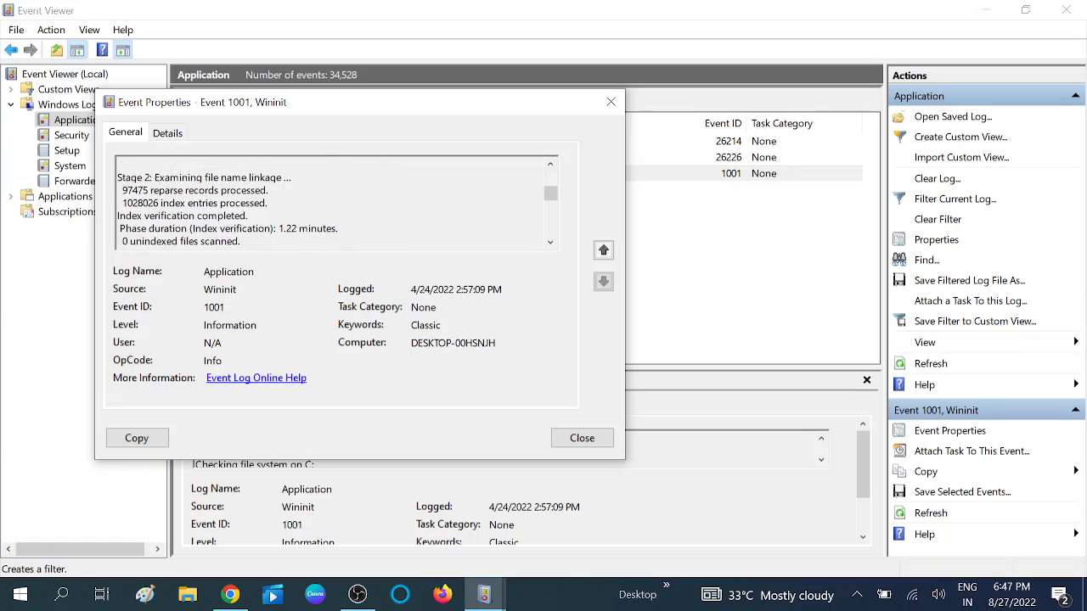
Review the Wininit event 1001's detailed data and copy its information
scroll("down", 3)
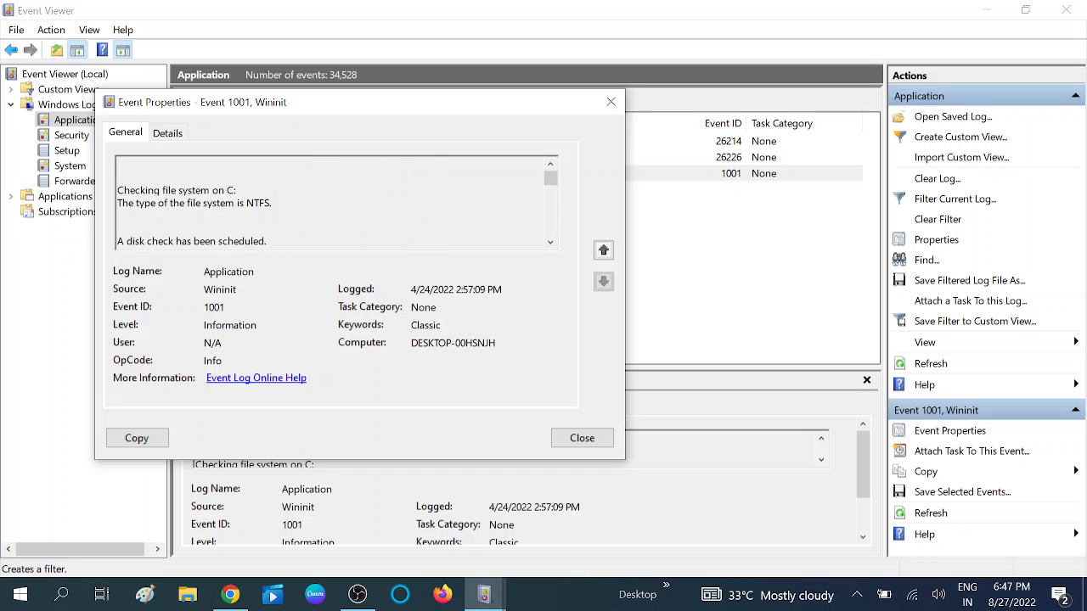
left_click(166, 133)
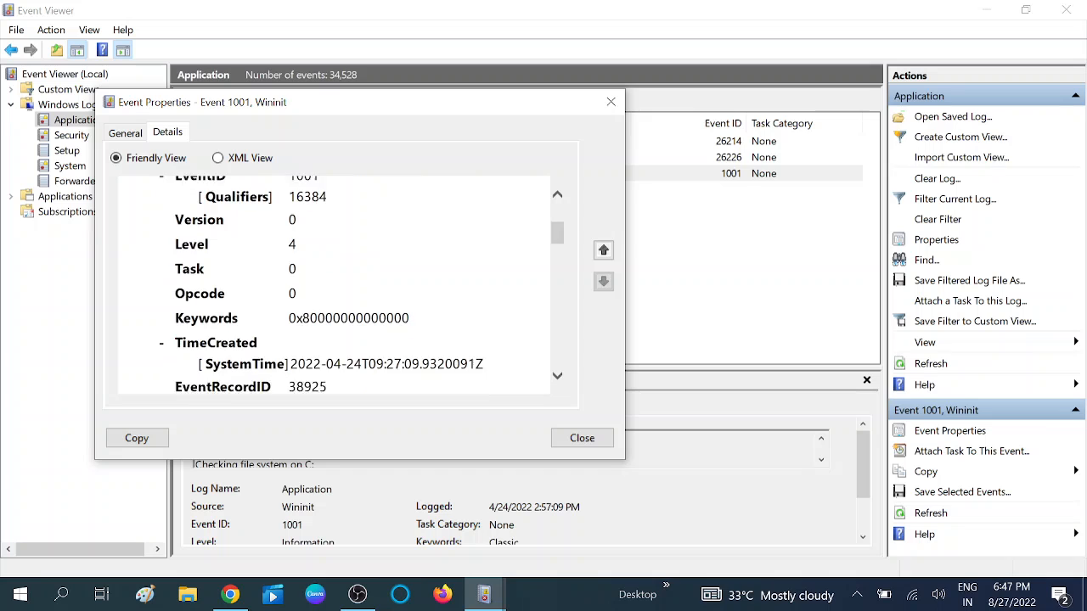
left_click(126, 132)
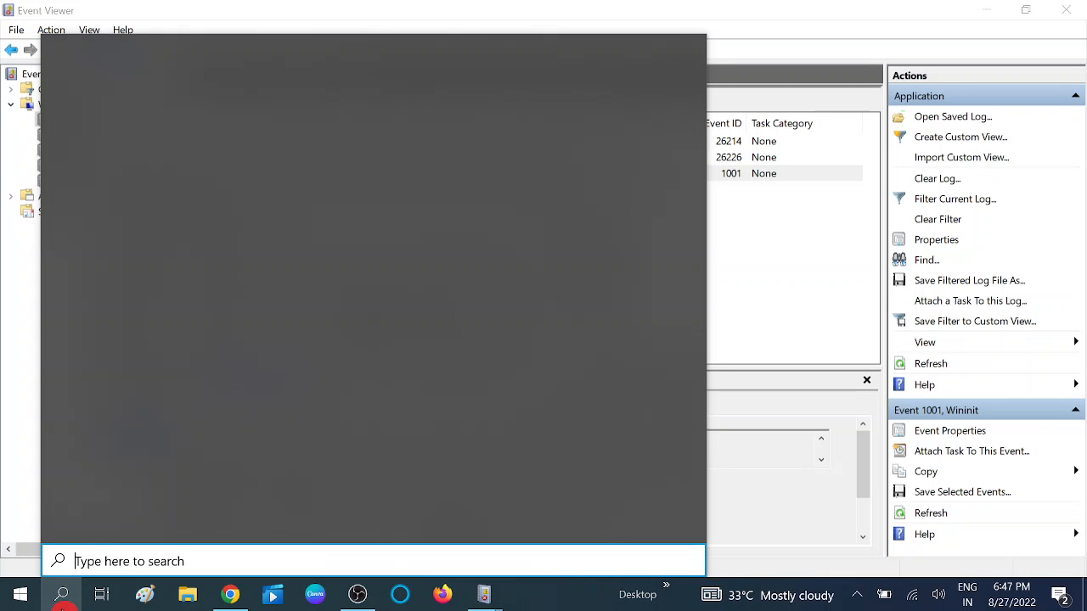
Launch Notepad from search and paste the event 1001 disk check report into it
type("no")
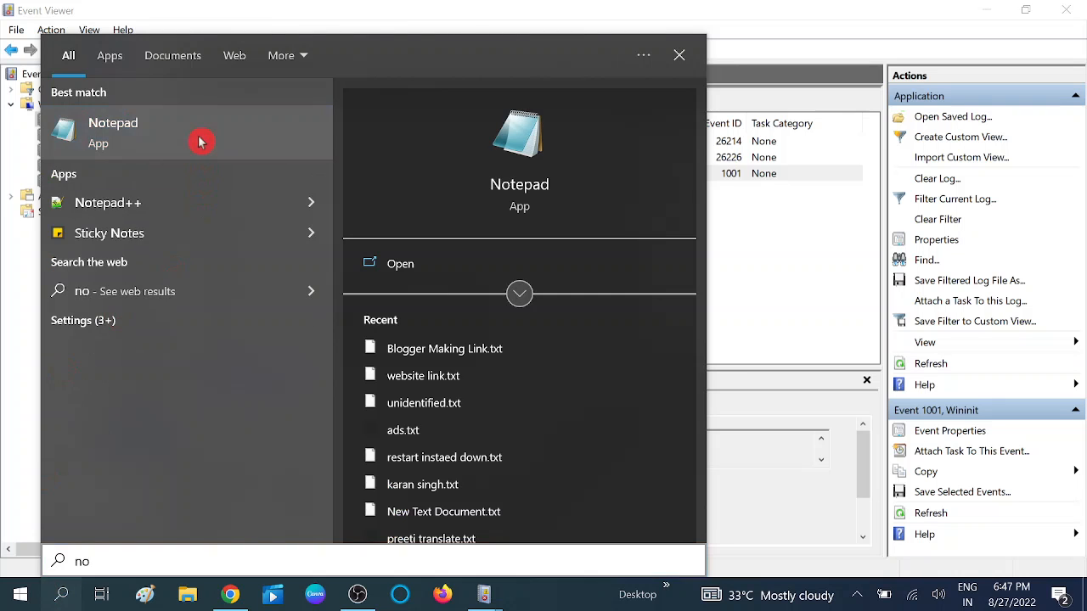
left_click(202, 132)
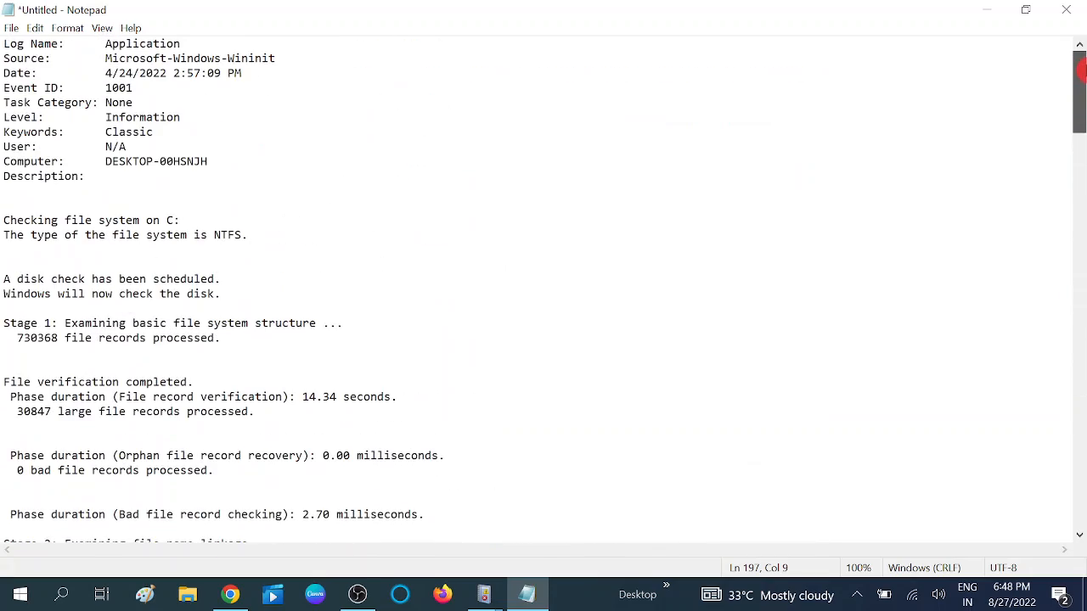
scroll("down", 3)
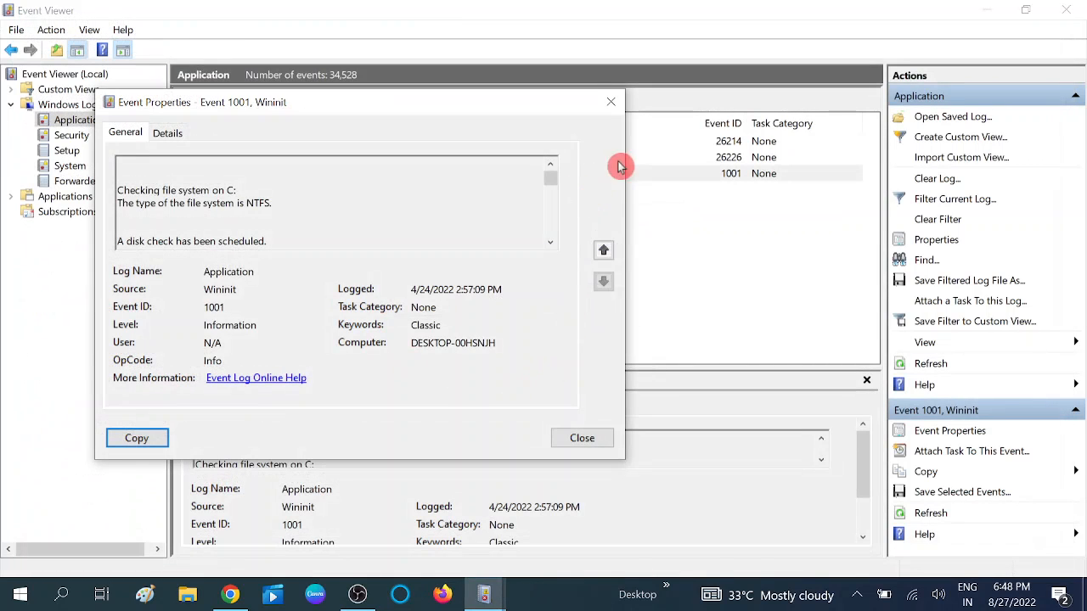
Close the event 1001 properties window and bring up Windows search
left_click(580, 438)
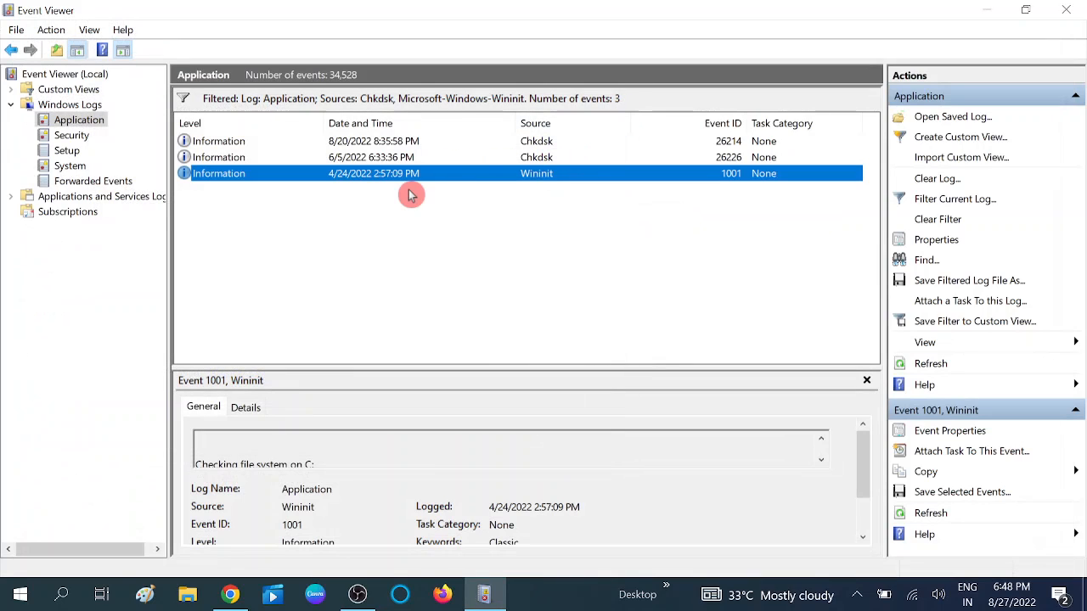
mouse_move(431, 178)
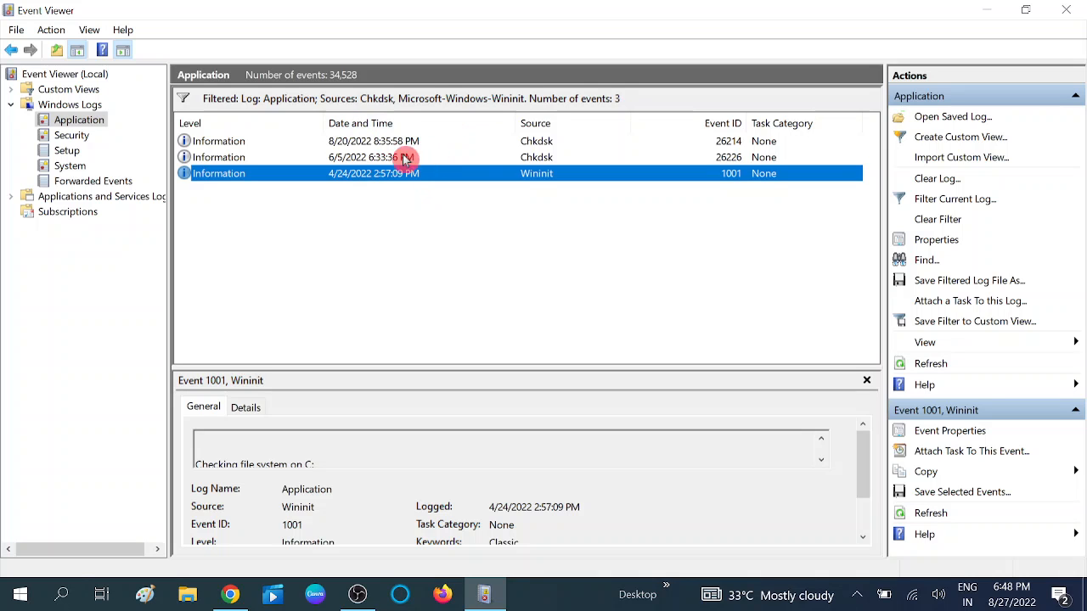
left_click(61, 594)
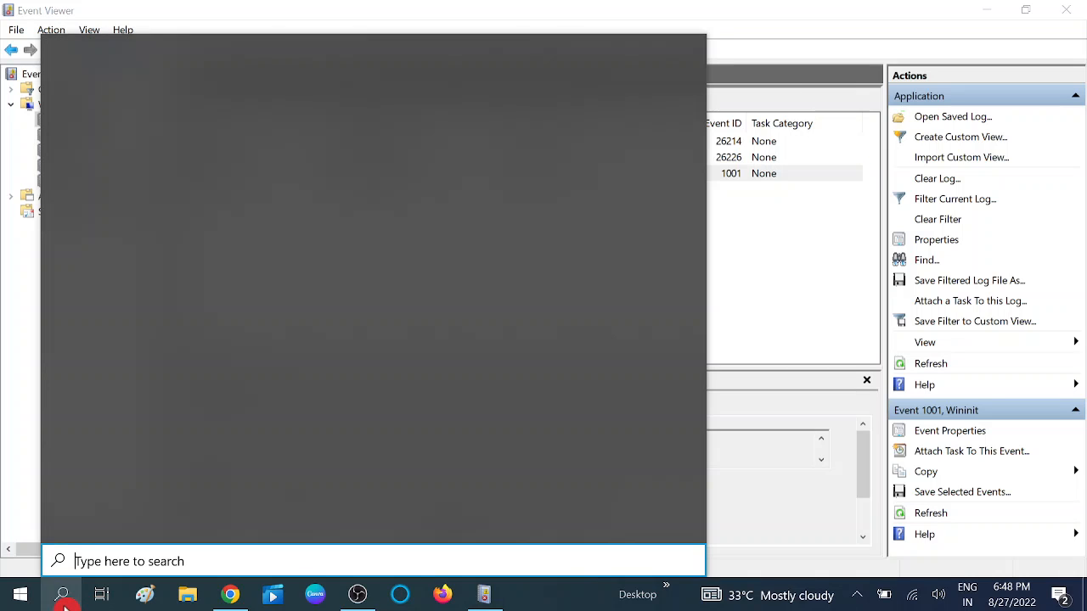
Search for 'powersh' and launch Windows PowerShell as administrator
type("powerPoint")
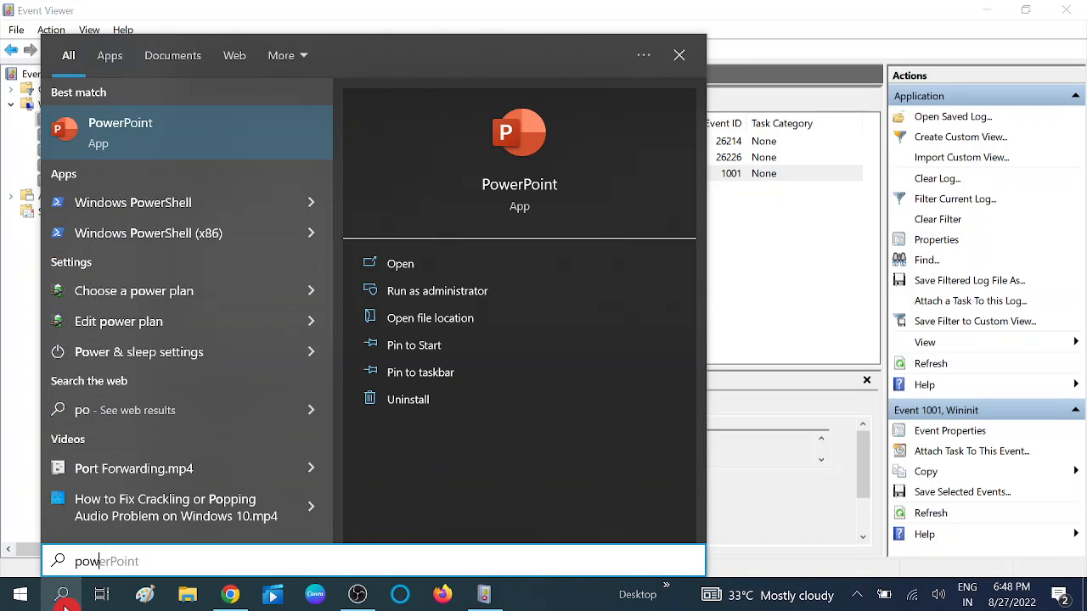
type("powersh")
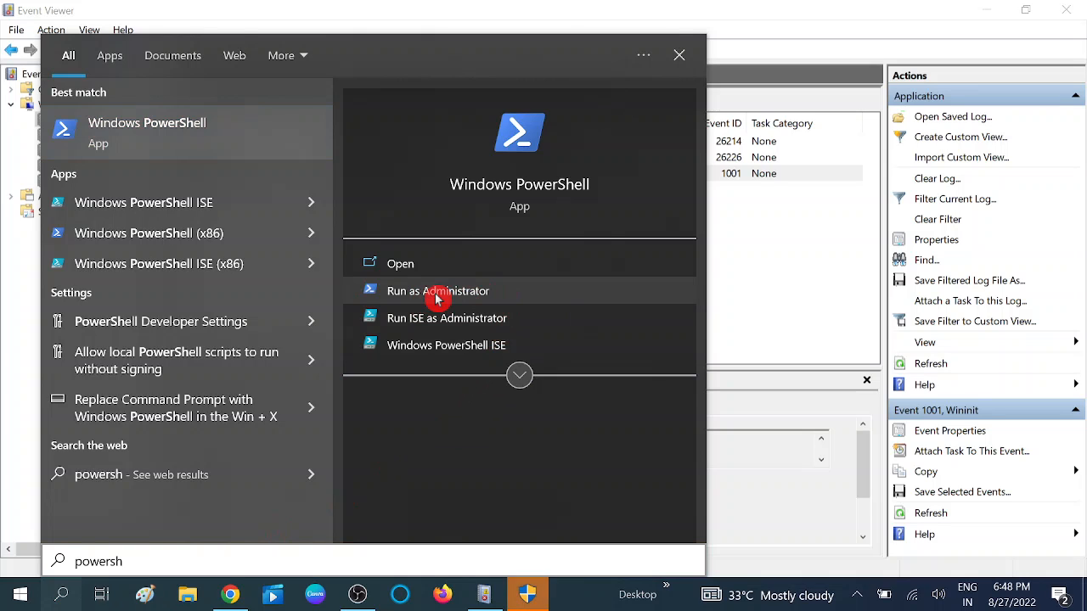
left_click(438, 290)
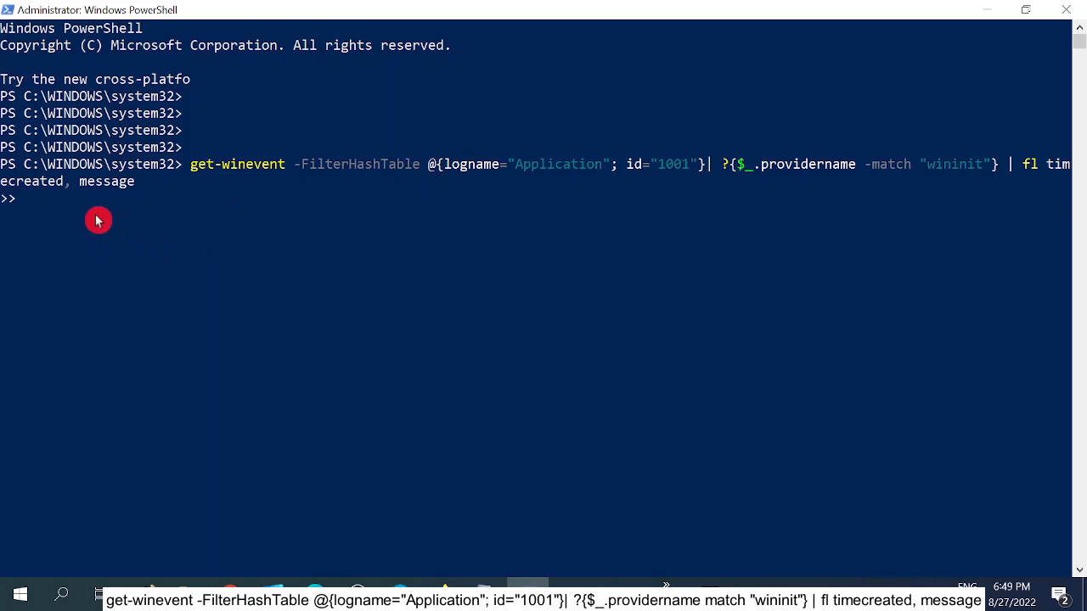
mouse_move(134, 215)
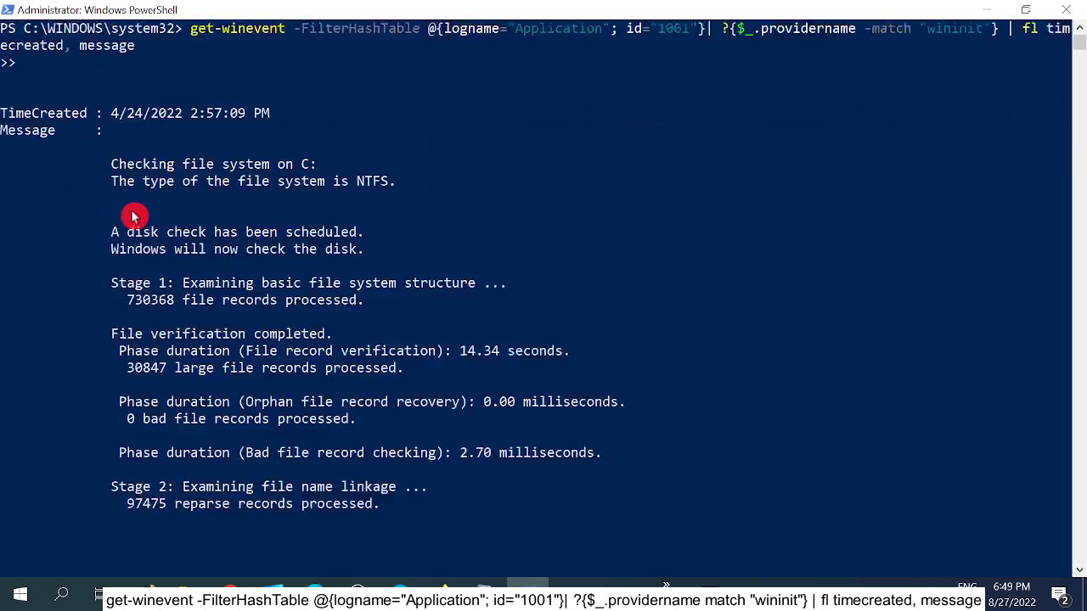
Scroll the get-winevent output showing the Wininit event's creation time and disk check message
scroll("down", 3)
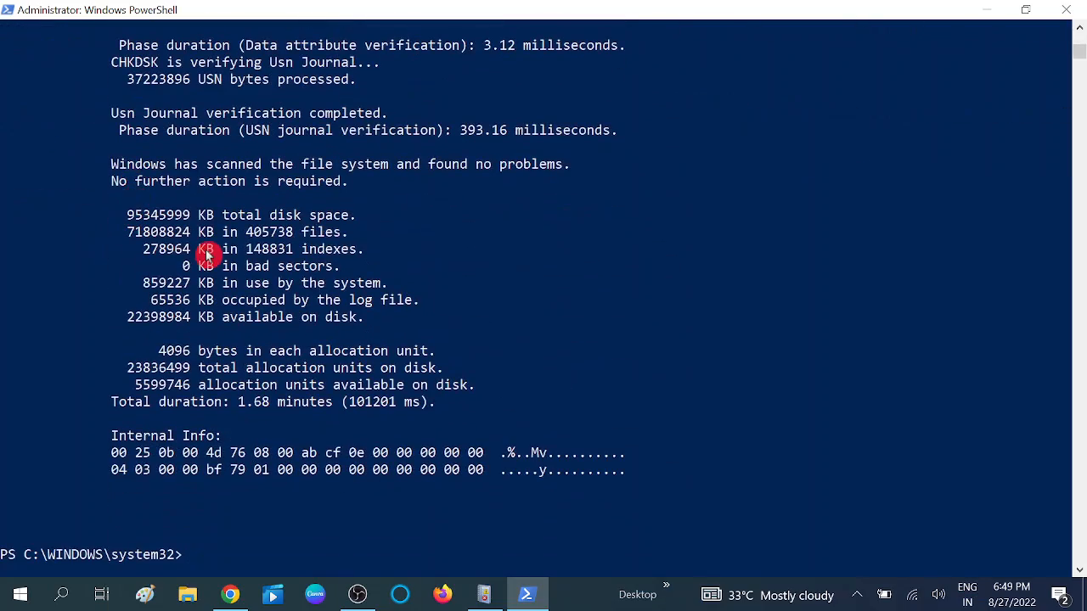
mouse_move(292, 287)
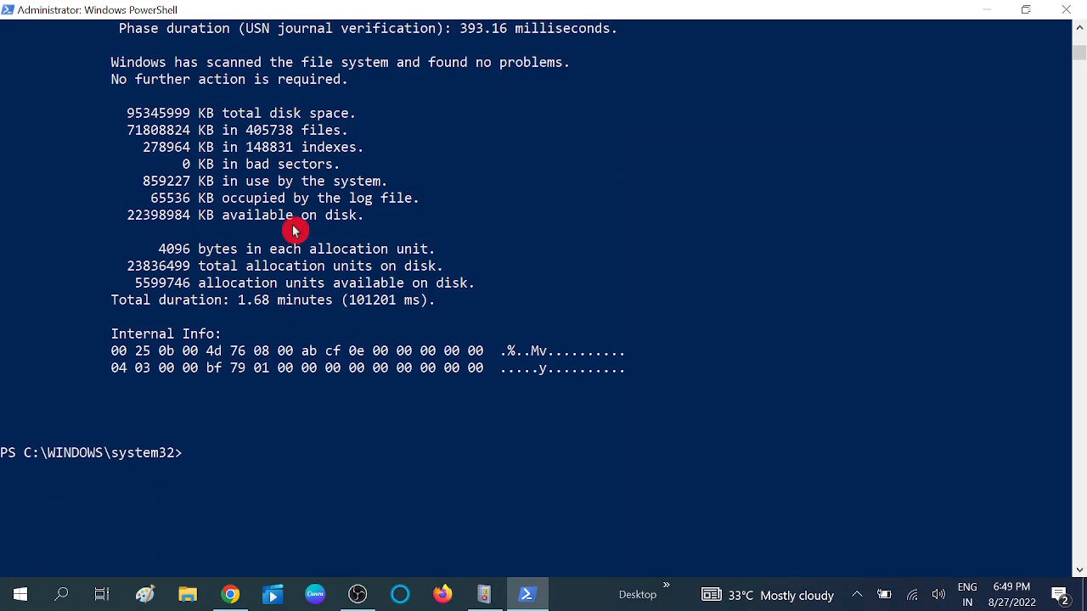
mouse_move(302, 258)
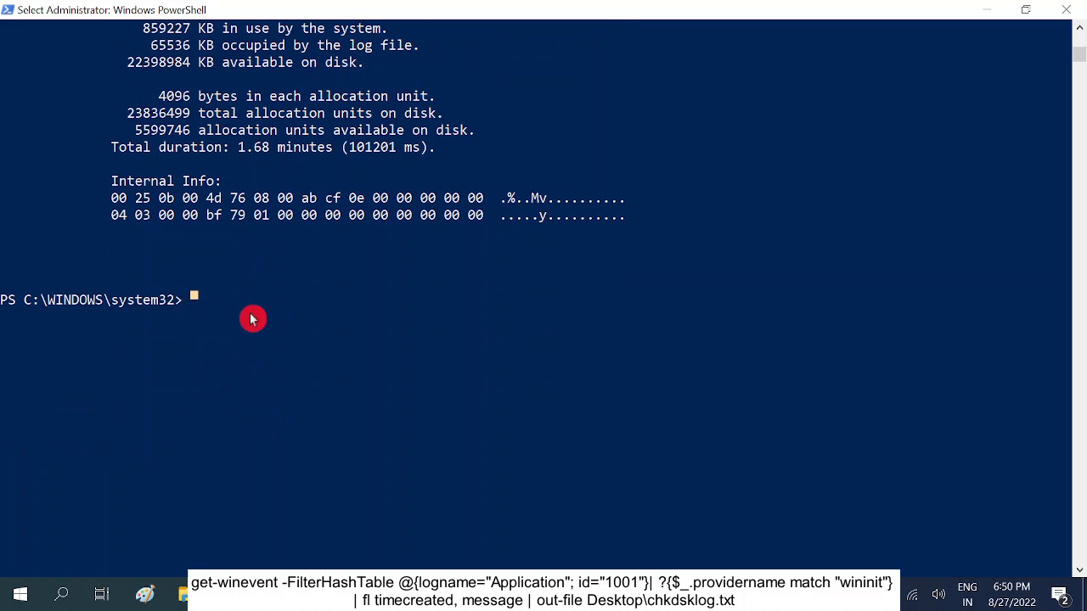
Run Get-WinEvent for Application log ID 1001 piped to out-file Desktop\chkdsklog.txt, which fails with path-not-found
type("get-winevent -FilterHashTable @{logname=\"Application\"; id=\"1001\"}| ?{$_.providername -match \"wininit\"} | fl timecreated, message | out-file Desktop\\chkdsklog.txt")
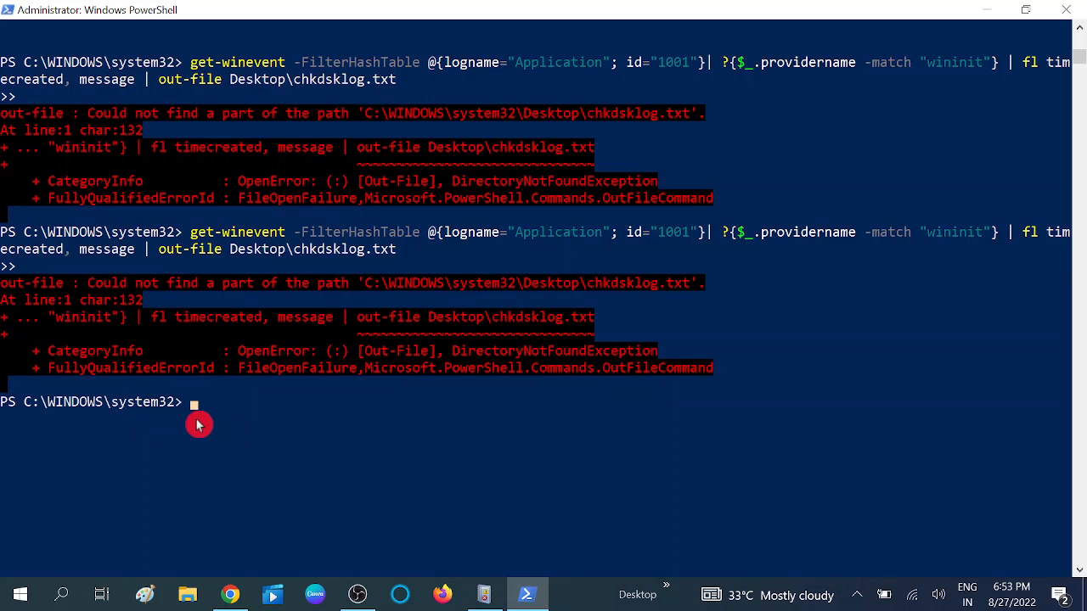
mouse_move(258, 377)
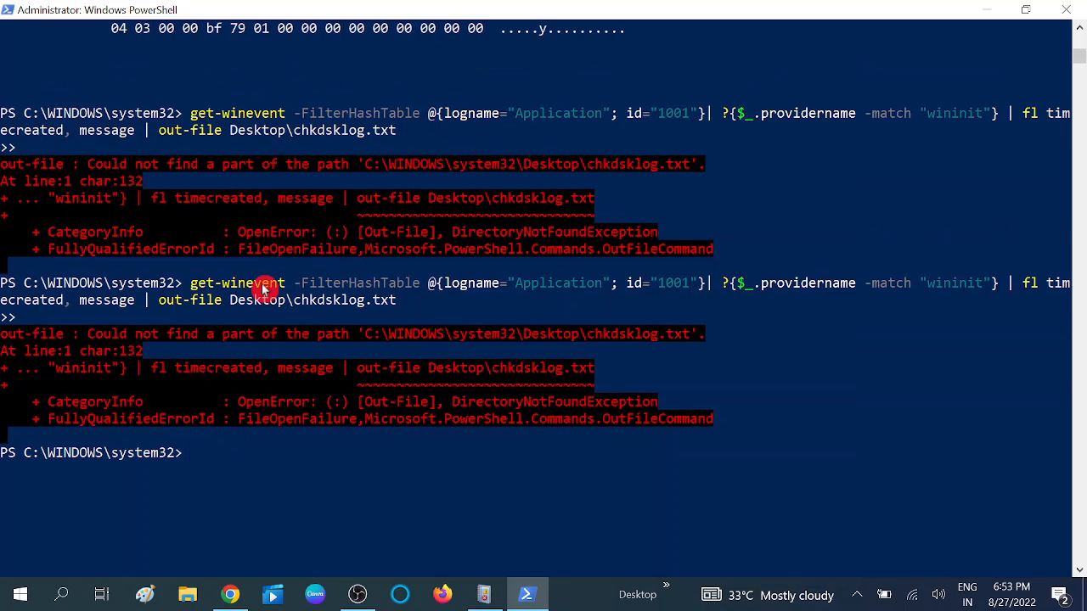
mouse_move(285, 363)
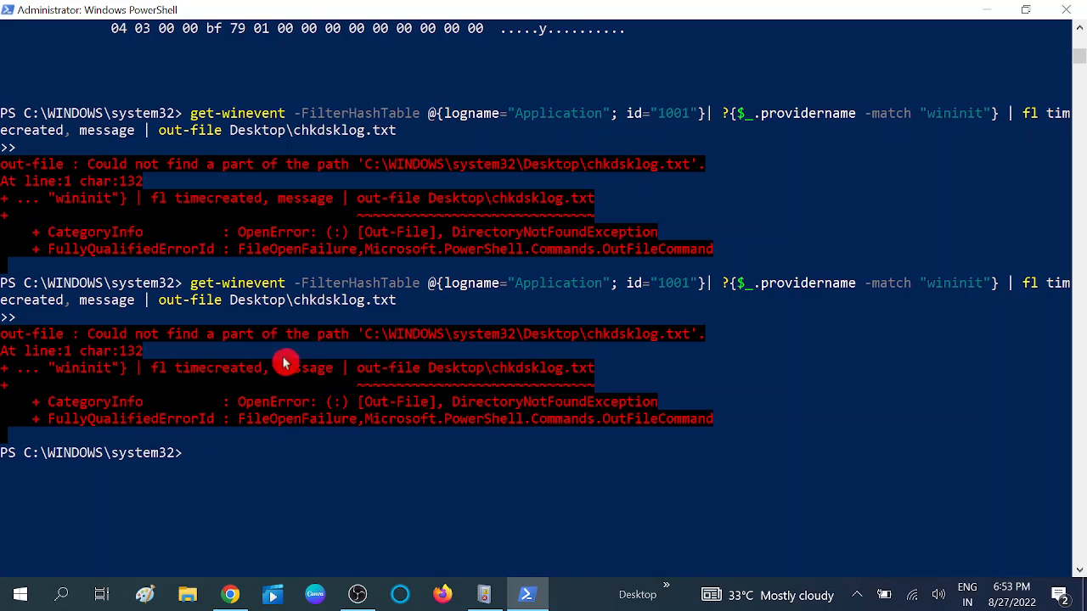
mouse_move(314, 343)
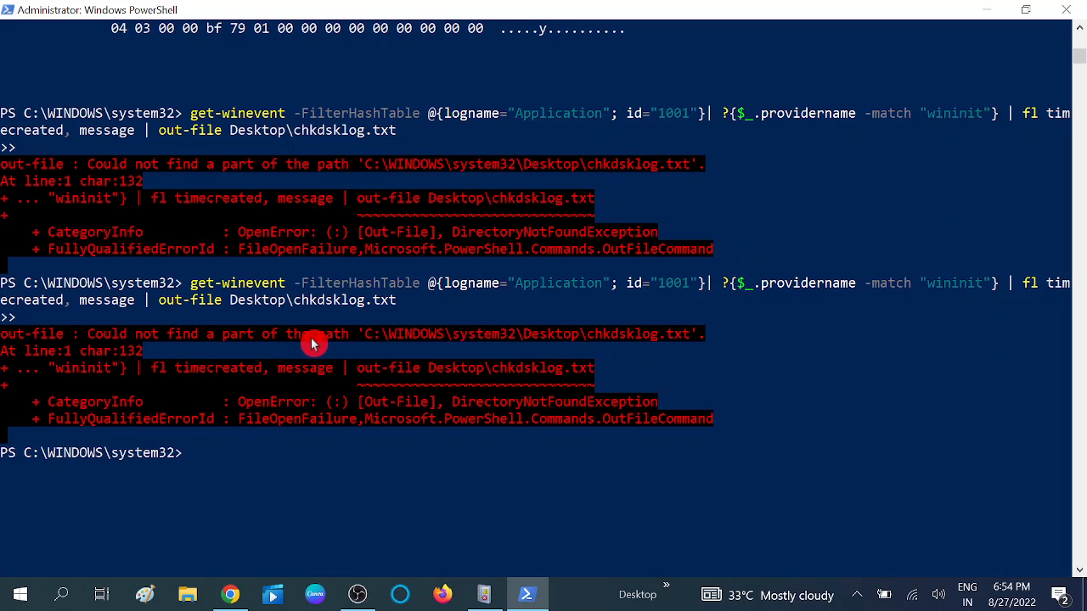
mouse_move(214, 423)
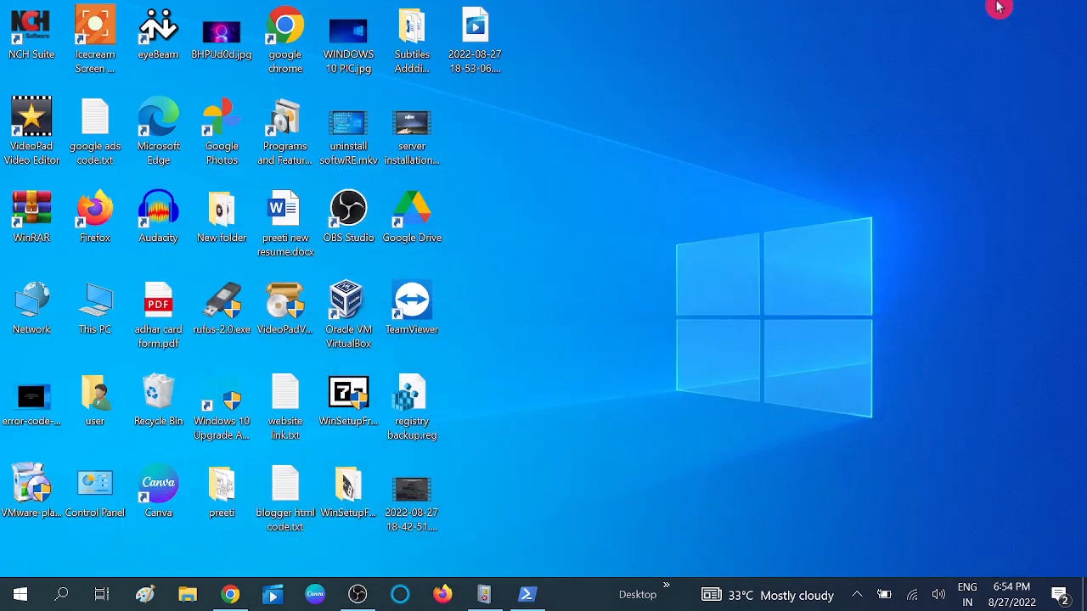
Restore the Event Viewer window from the taskbar, showing the filtered Chkdsk and Wininit events
left_click(220, 489)
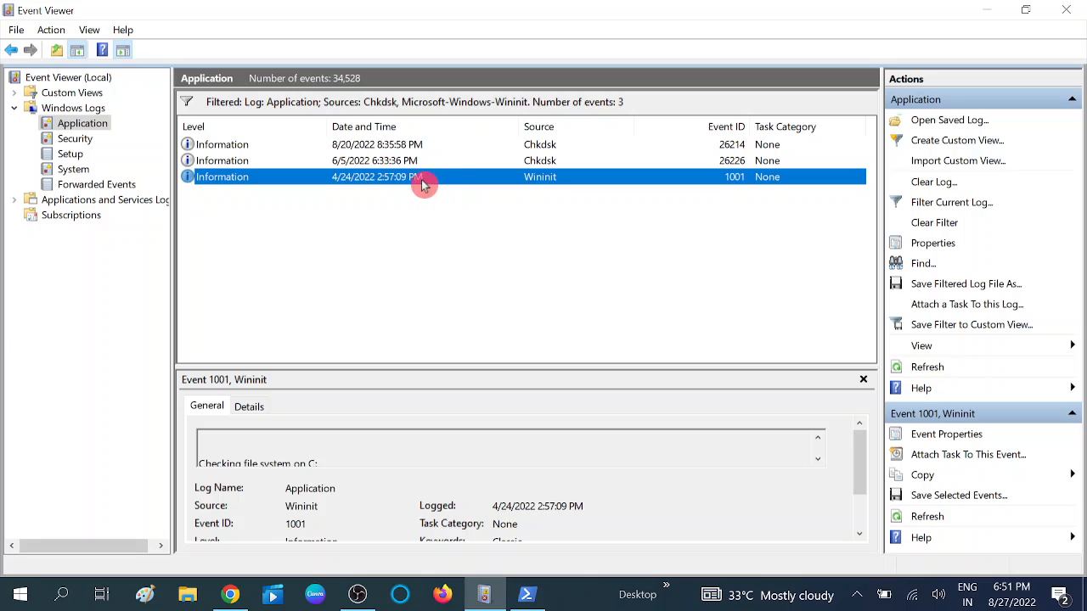
mouse_move(824, 181)
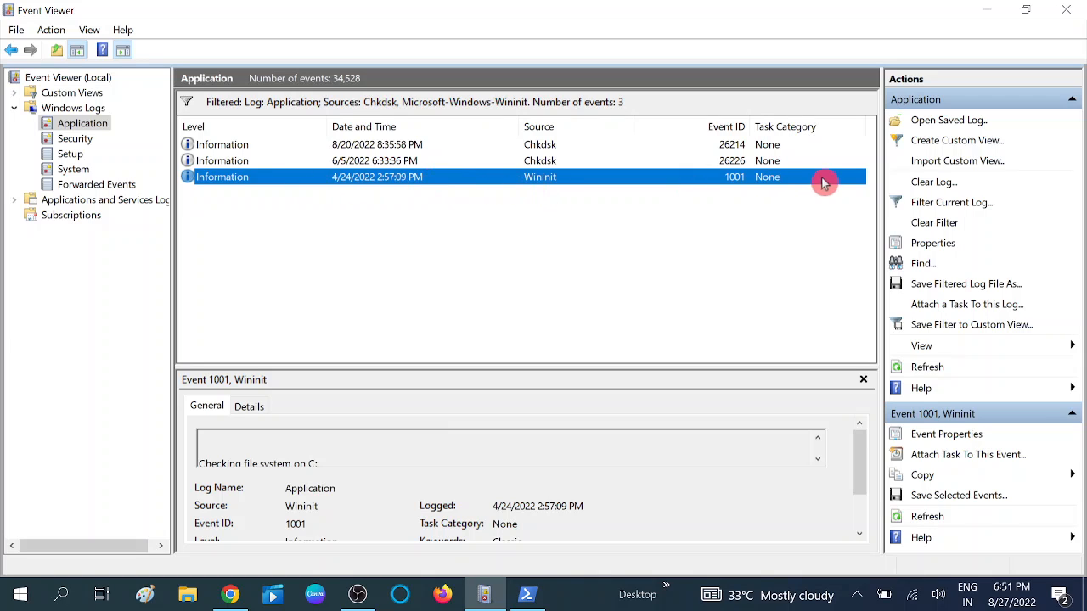
mouse_move(694, 187)
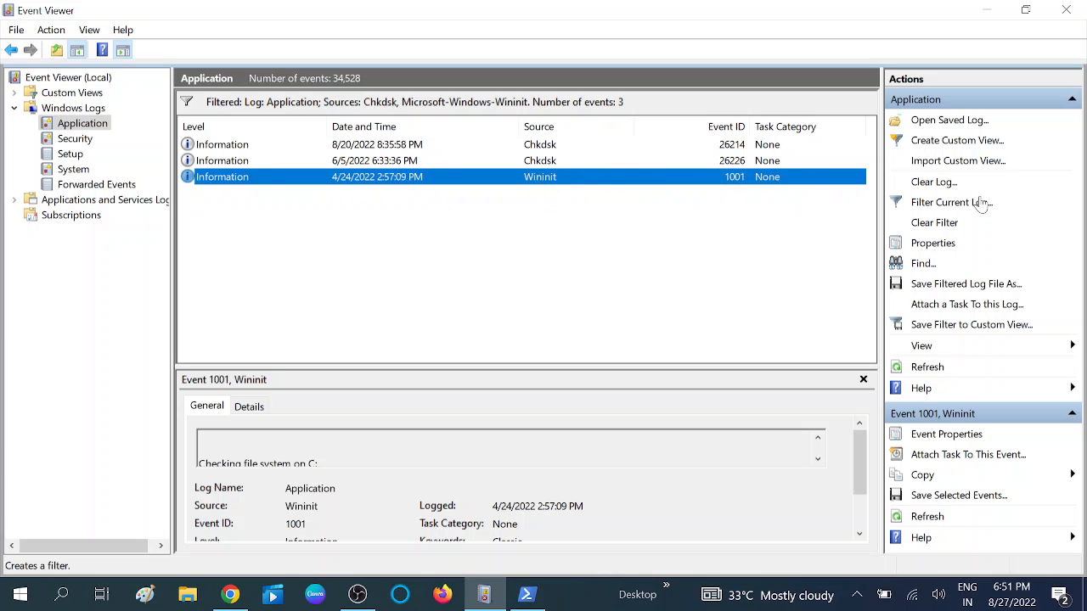
Filter the current Application log to event ID 1001, leaving only the Wininit event
left_click(951, 202)
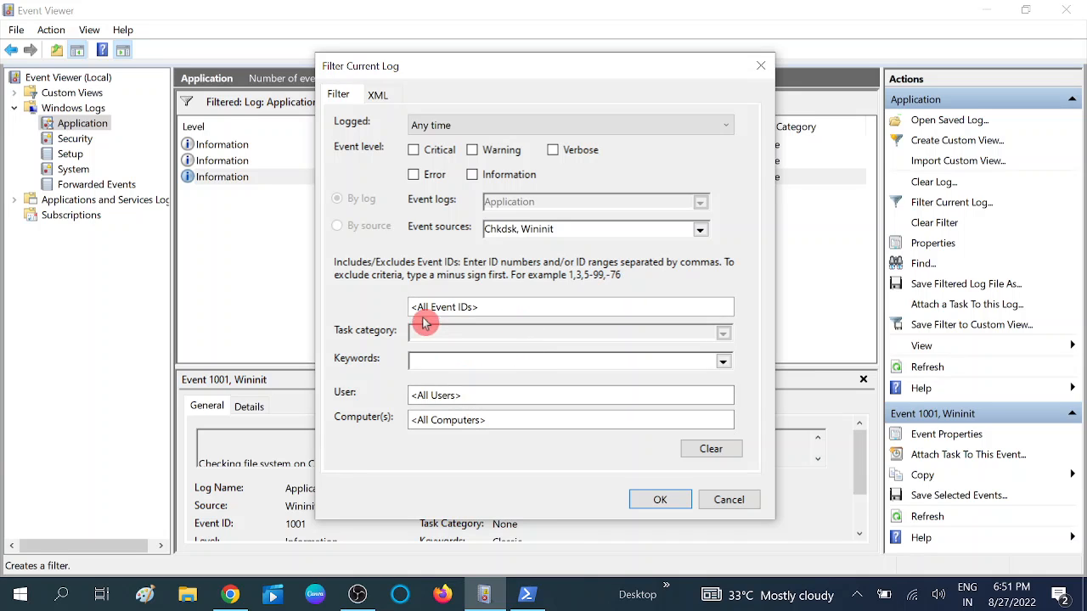
left_click(570, 306)
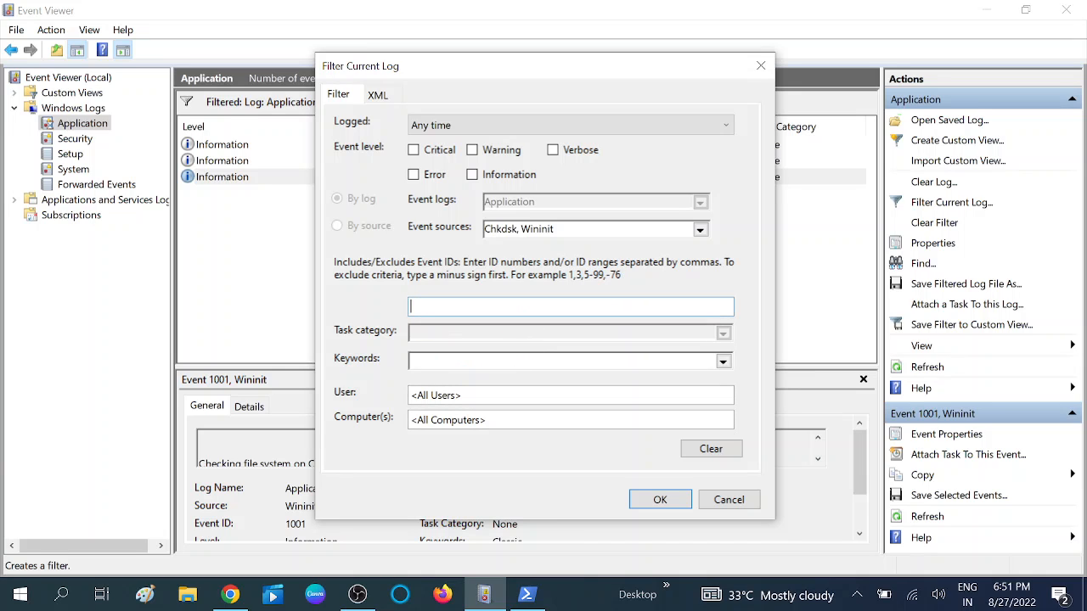
type("1001")
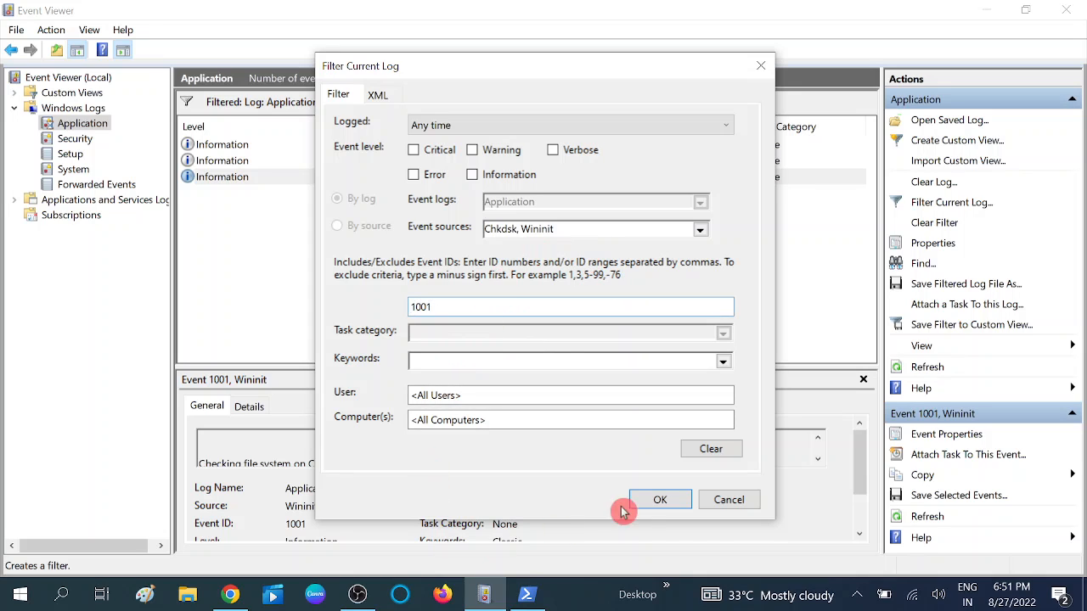
left_click(658, 499)
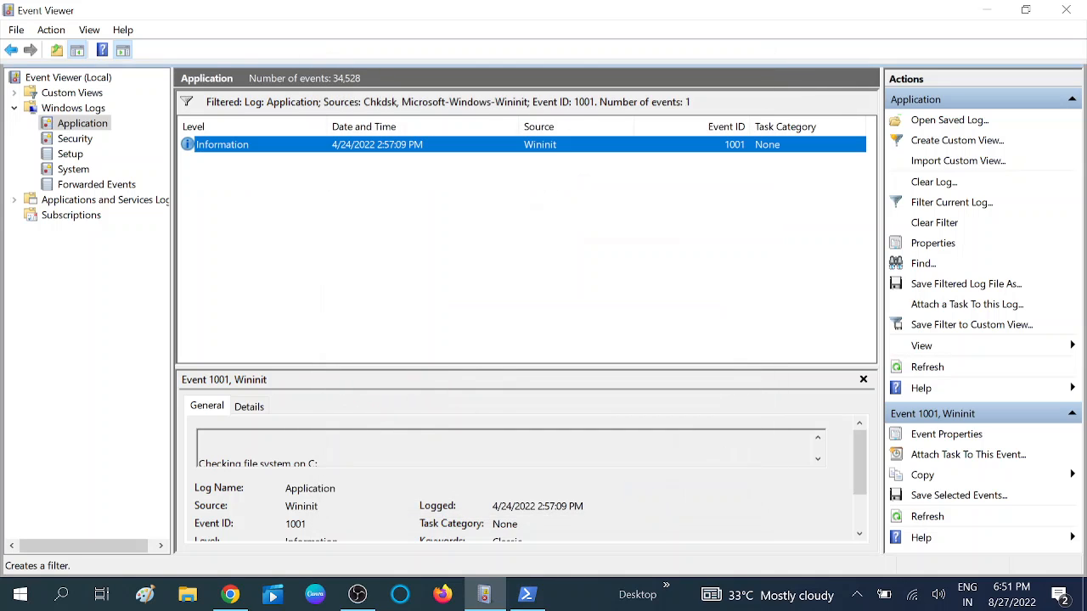
mouse_move(587, 202)
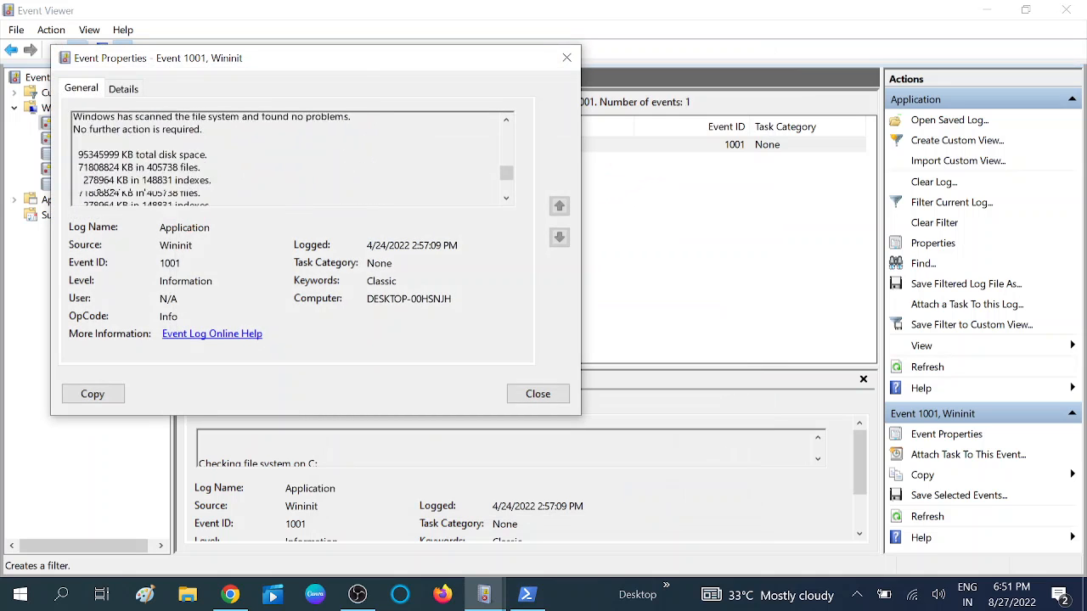
Close the Wininit event 1001 properties window and reveal the desktop
left_click(537, 394)
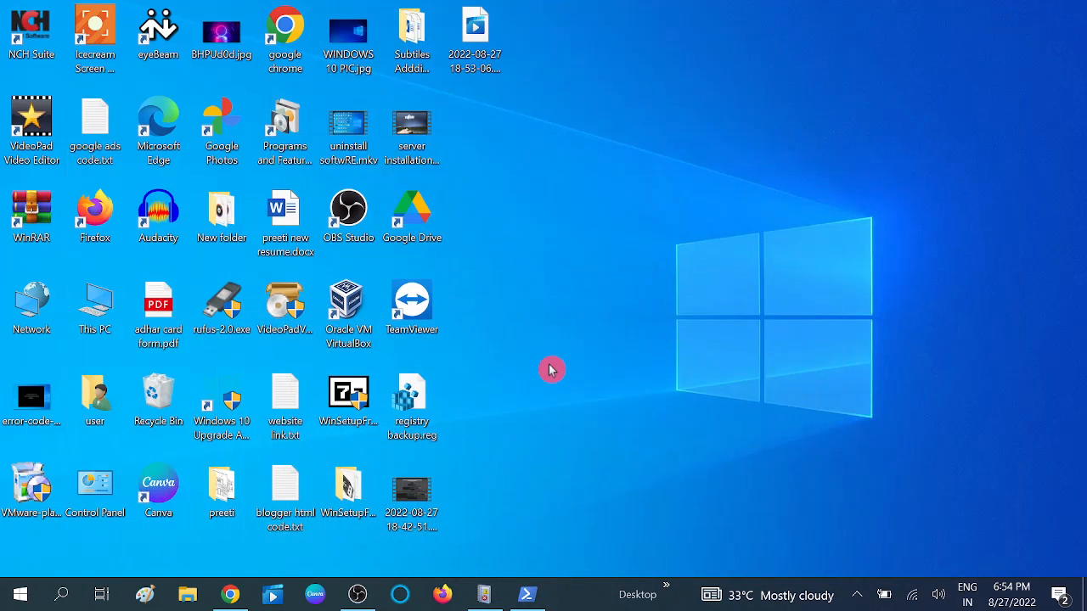
mouse_move(577, 377)
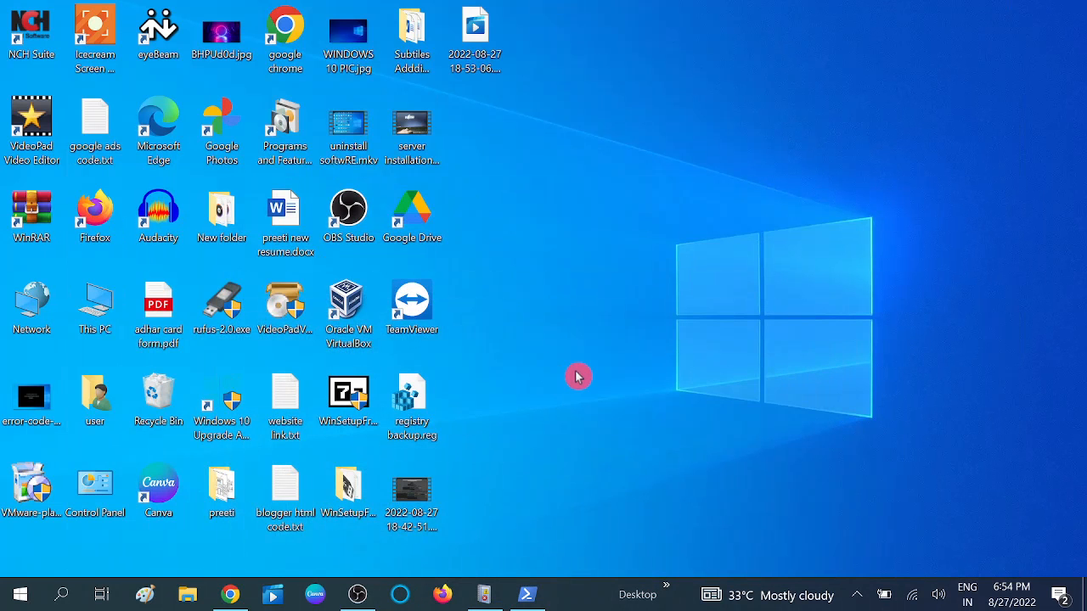